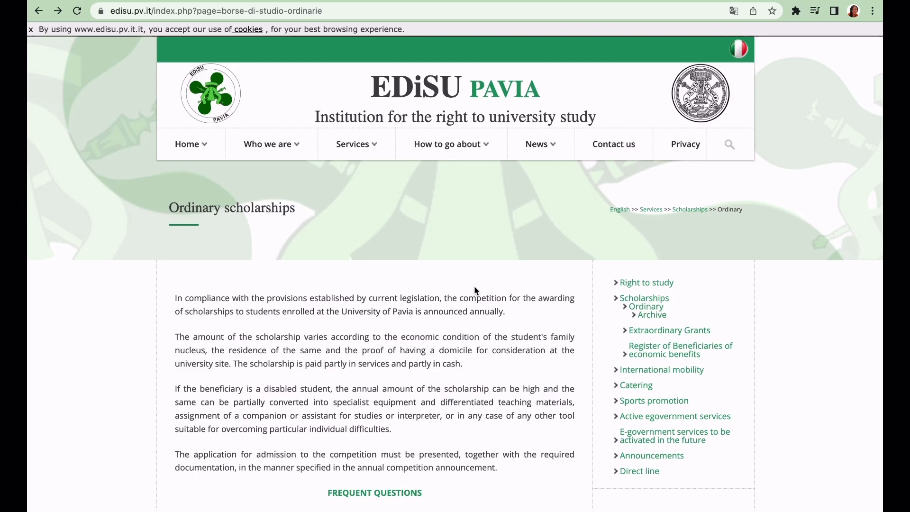
- Scroll down to the 2023/2024 scholarship call link, its August 7 deadline and attachments
{"action": "scroll", "scroll_direction": "down", "scroll_amount": 3}
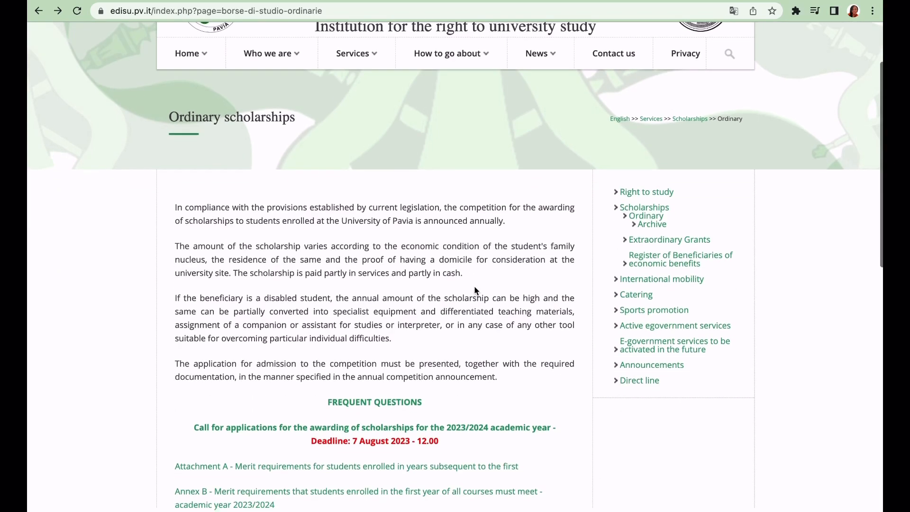
{"action": "scroll", "scroll_direction": "down", "scroll_amount": 3}
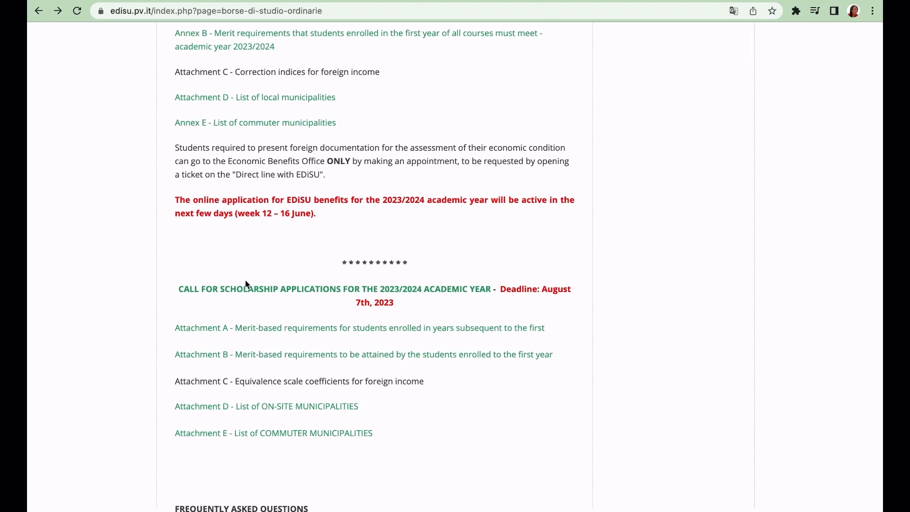
{"action": "mouse_move", "coordinate": [241, 294]}
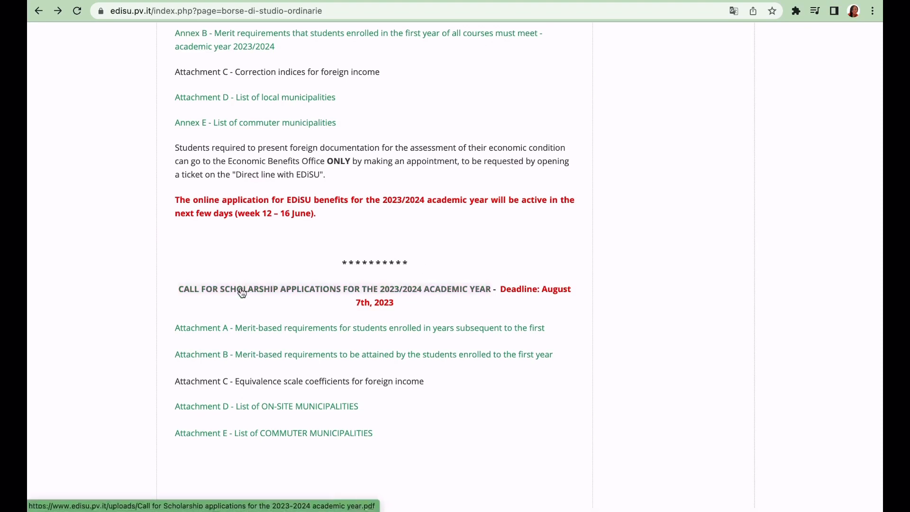
- Open the 2023/2024 call PDF and highlight the phrase about provision of services
{"action": "left_click", "coordinate": [243, 291]}
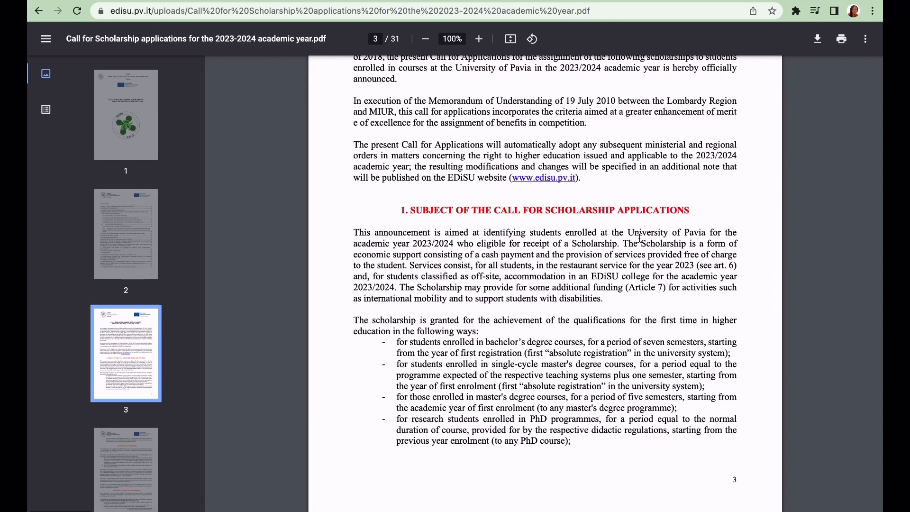
{"action": "mouse_move", "coordinate": [619, 243]}
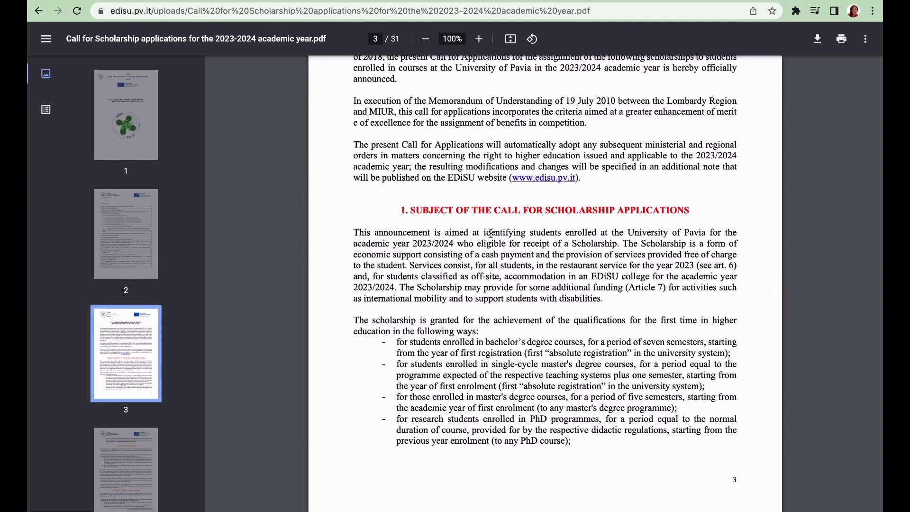
{"action": "left_click_drag", "start_coordinate": [353, 254], "coordinate": [435, 254]}
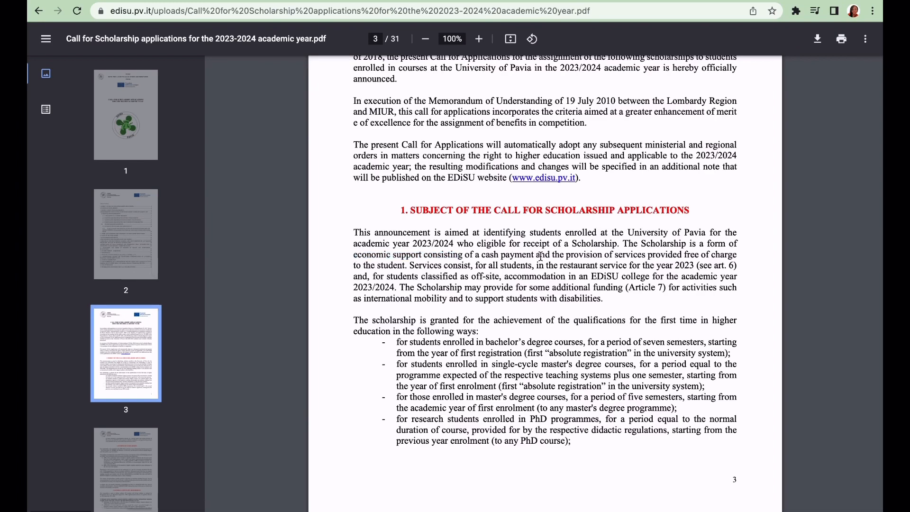
{"action": "left_click_drag", "start_coordinate": [566, 254], "coordinate": [683, 254]}
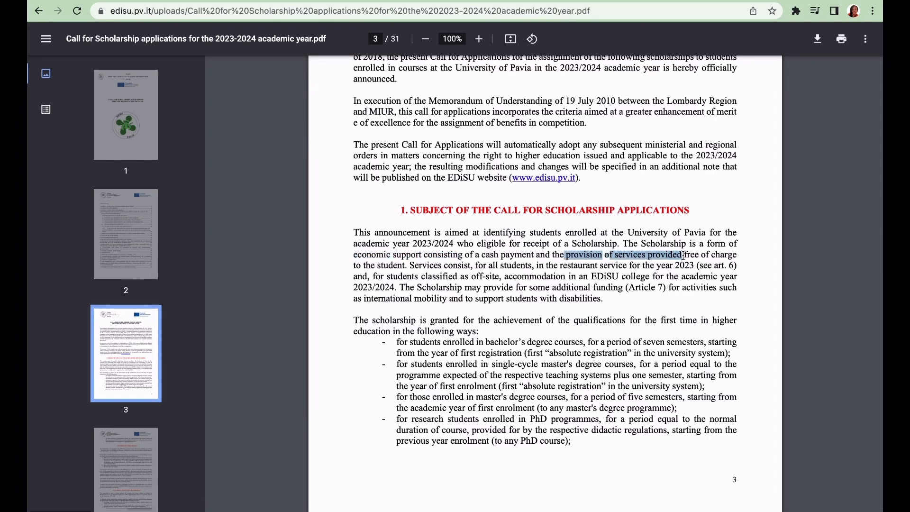
{"action": "left_click", "coordinate": [591, 312]}
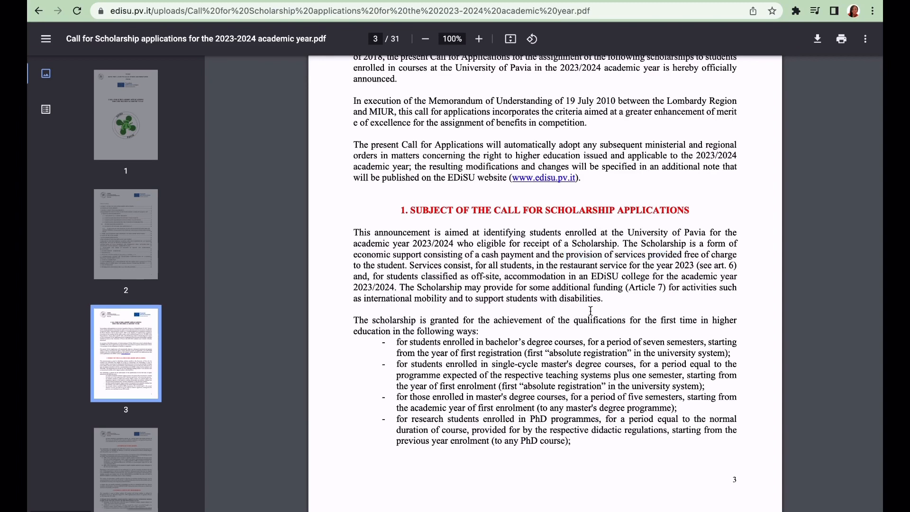
- Scroll further on page 3 and highlight the phrases about bachelor's degree students
{"action": "scroll", "scroll_direction": "down", "scroll_amount": 3}
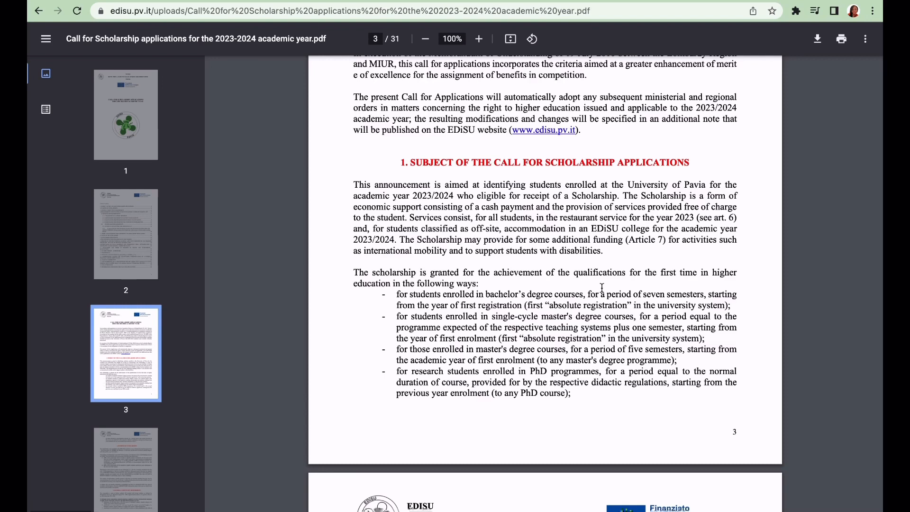
{"action": "mouse_move", "coordinate": [419, 299]}
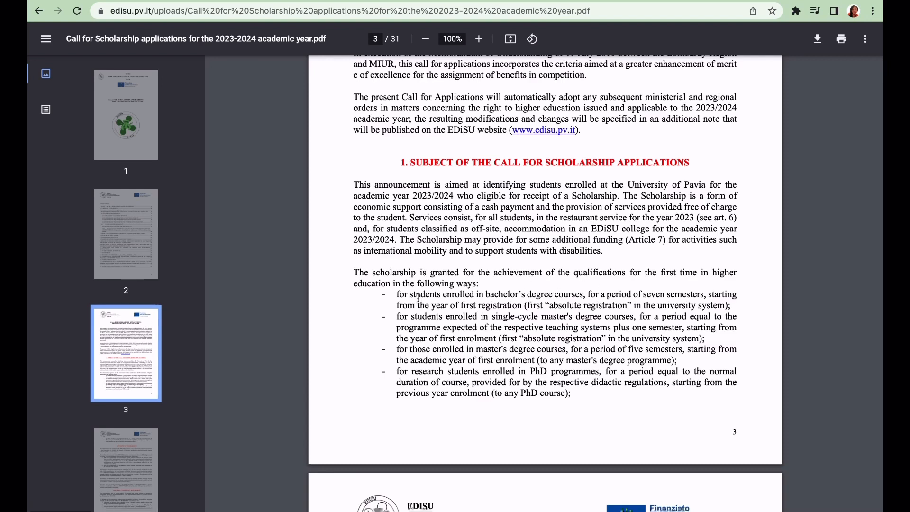
{"action": "left_click_drag", "start_coordinate": [412, 295], "coordinate": [581, 294]}
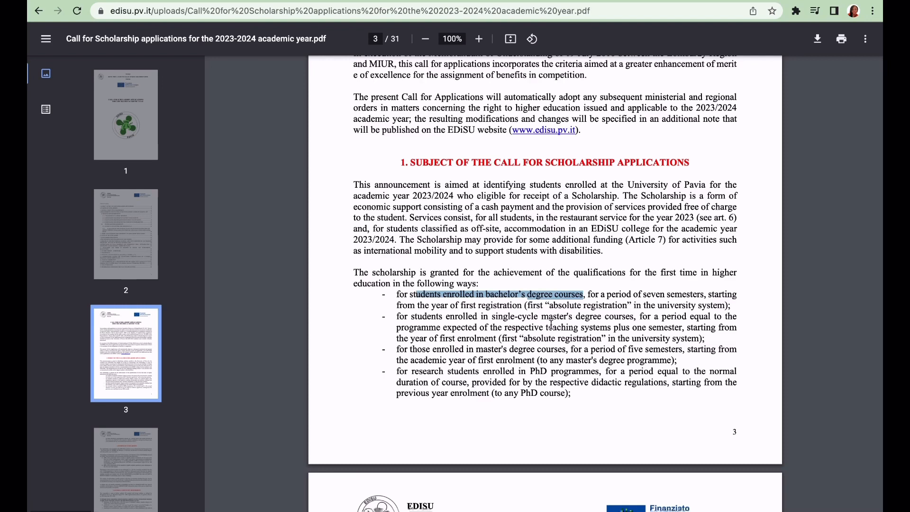
{"action": "left_click", "coordinate": [416, 354]}
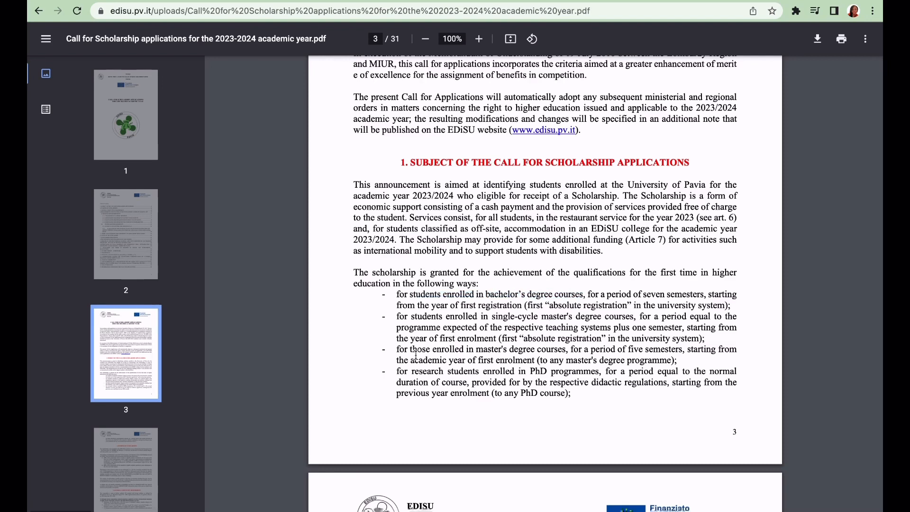
{"action": "left_click_drag", "start_coordinate": [424, 349], "coordinate": [561, 349]}
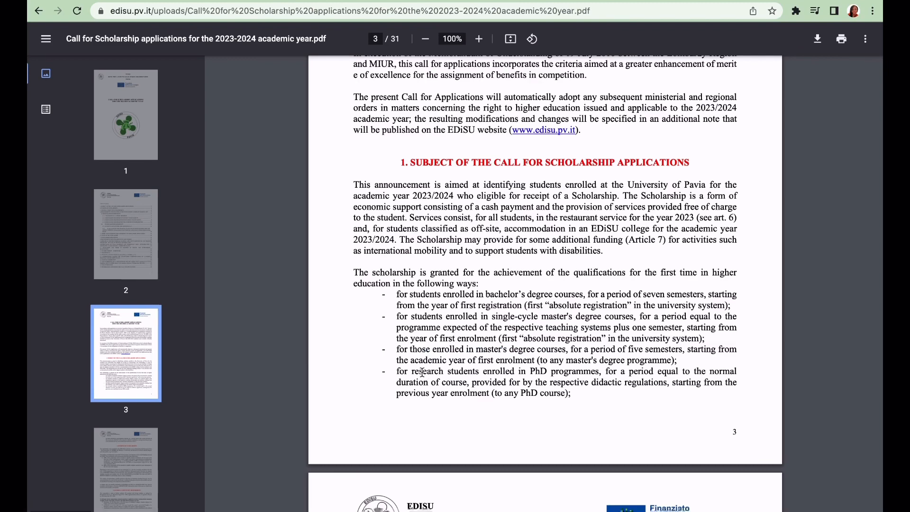
{"action": "mouse_move", "coordinate": [510, 368]}
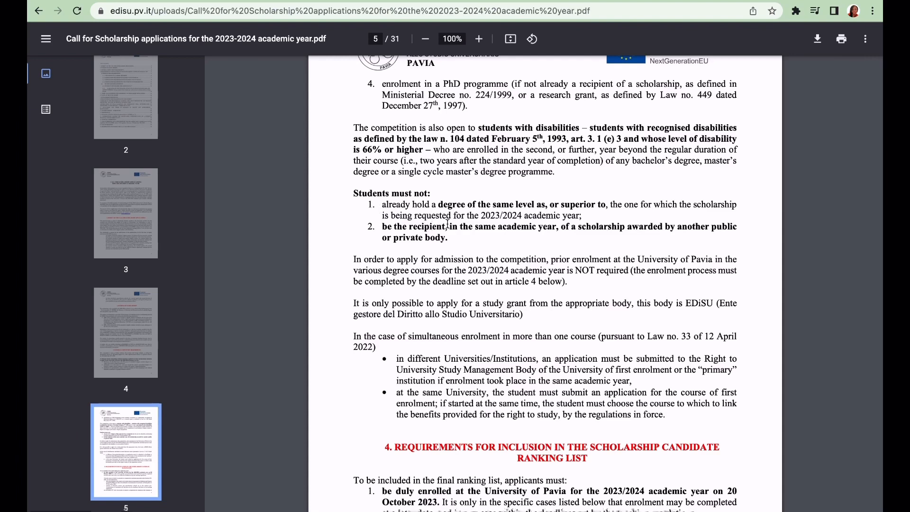
{"action": "mouse_move", "coordinate": [520, 208]}
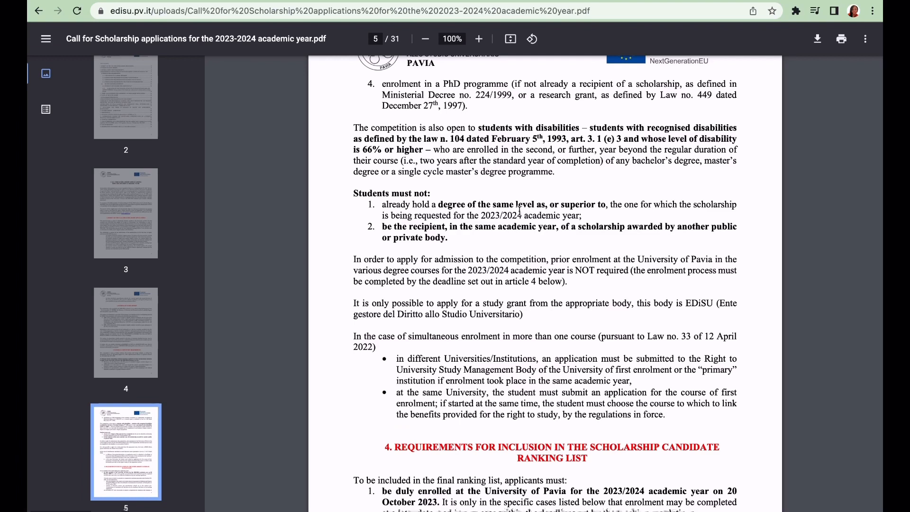
{"action": "mouse_move", "coordinate": [491, 209]}
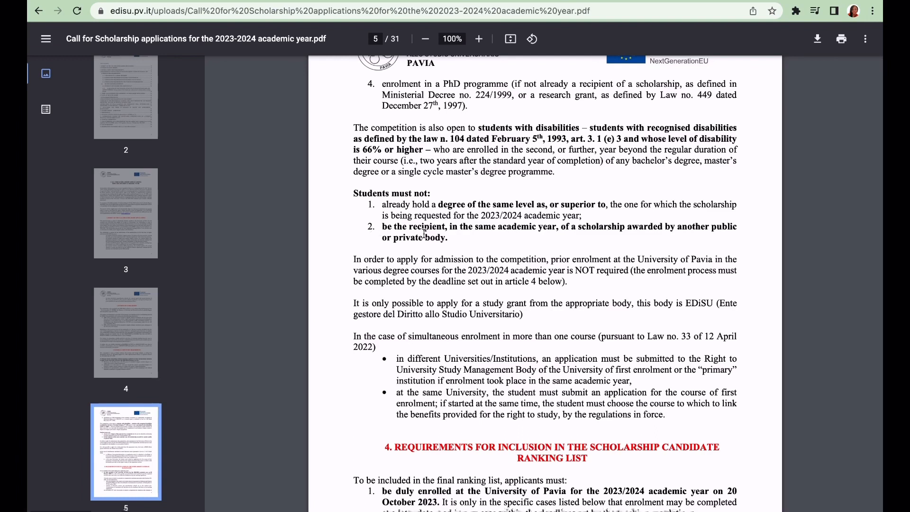
{"action": "mouse_move", "coordinate": [443, 238]}
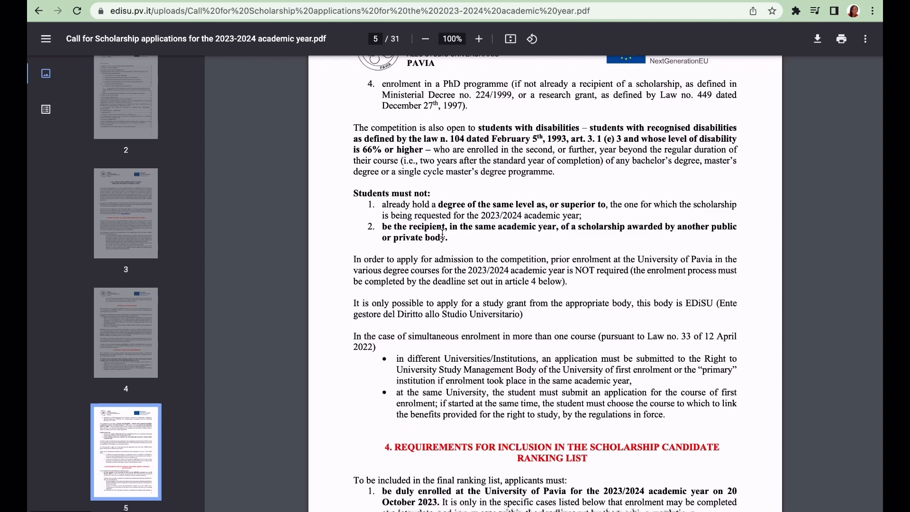
- Scroll to section 4 and highlight the 20 October 2023 enrolment requirement, then deselect it
{"action": "scroll", "scroll_direction": "down", "scroll_amount": 3}
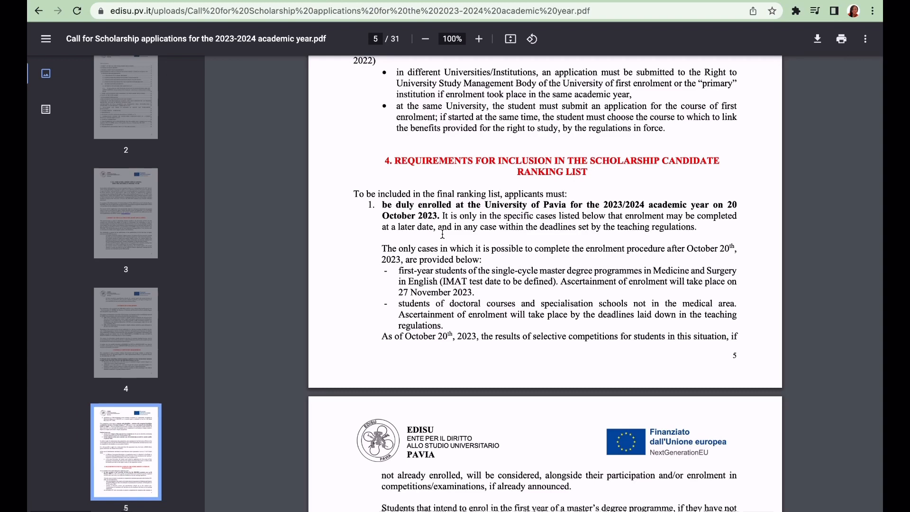
{"action": "mouse_move", "coordinate": [385, 205]}
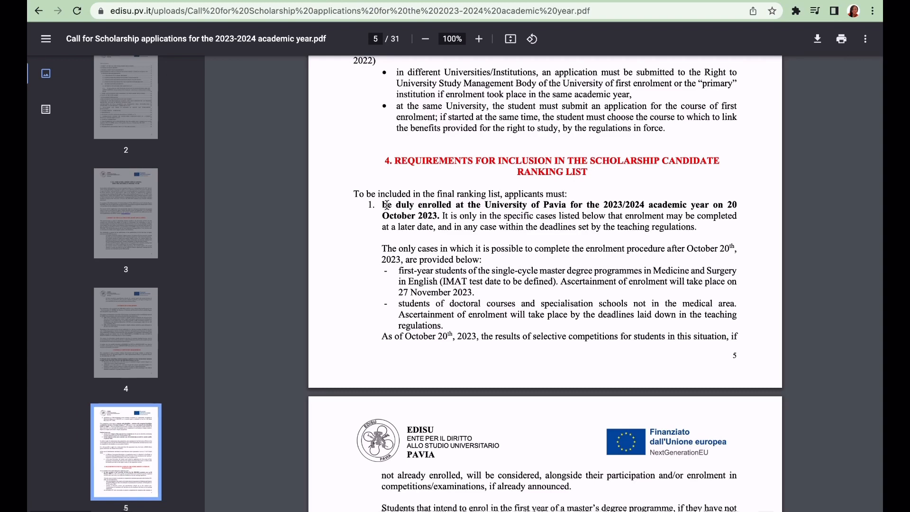
{"action": "left_click_drag", "start_coordinate": [383, 204], "coordinate": [495, 215]}
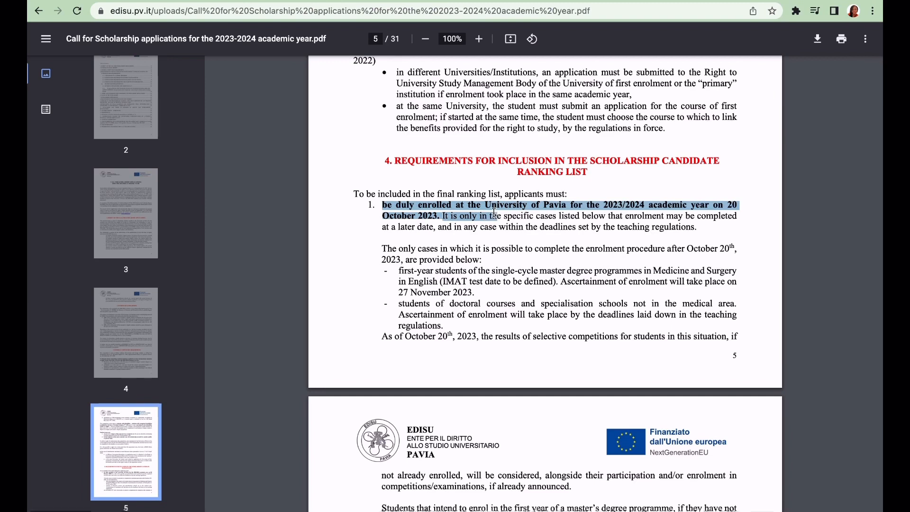
{"action": "mouse_move", "coordinate": [589, 227]}
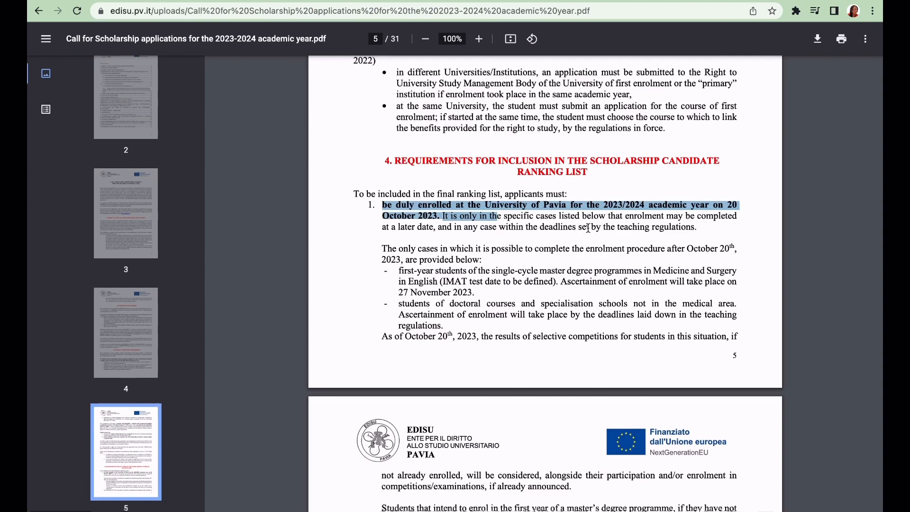
{"action": "left_click", "coordinate": [563, 216]}
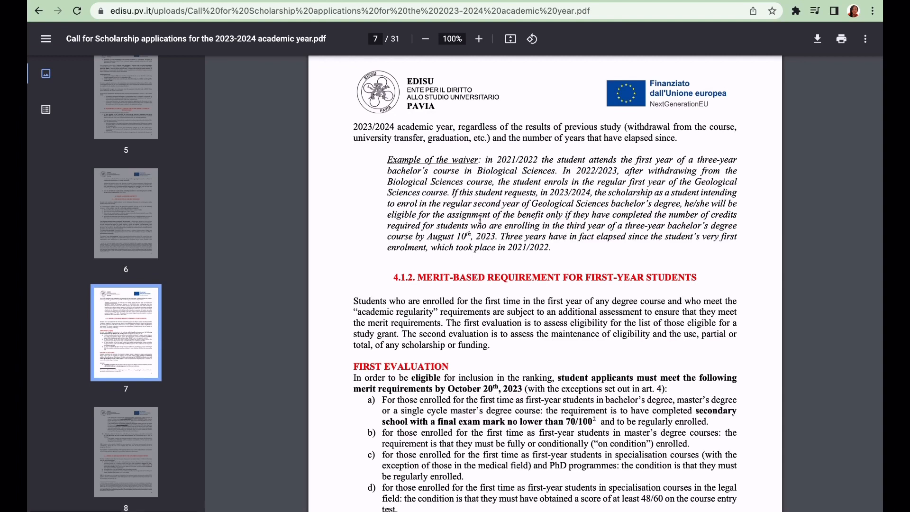
- Scroll from page 7 to page 10, showing the ISEE UNI and ISPE UNI limits
{"action": "scroll", "scroll_direction": "down", "scroll_amount": 3}
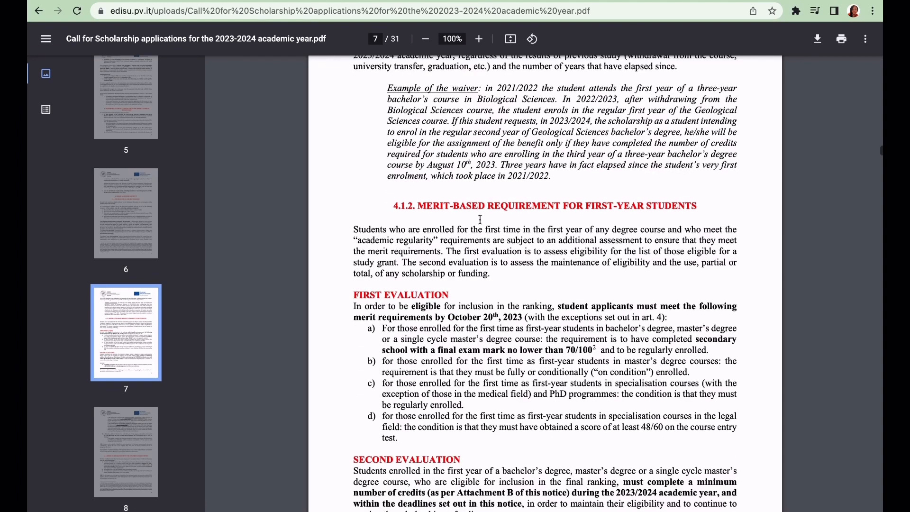
{"action": "scroll", "scroll_direction": "down", "scroll_amount": 3}
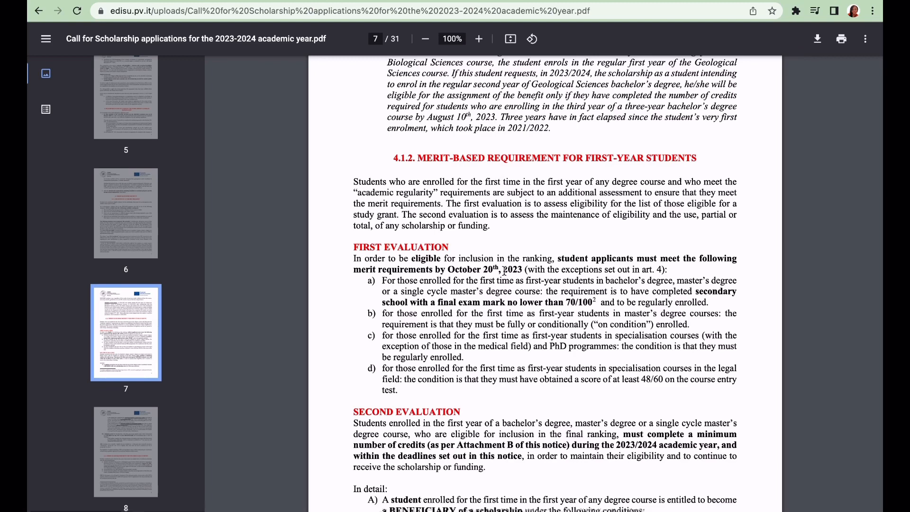
{"action": "mouse_move", "coordinate": [587, 256]}
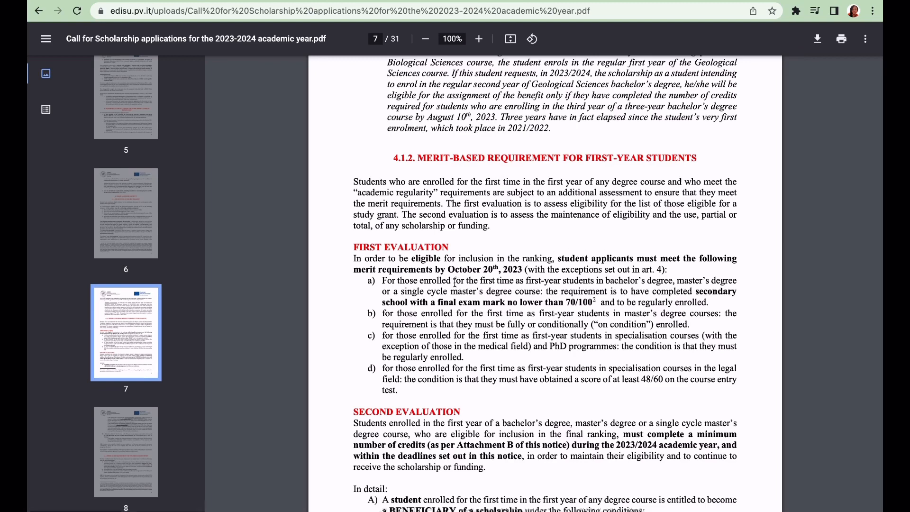
{"action": "mouse_move", "coordinate": [416, 292]}
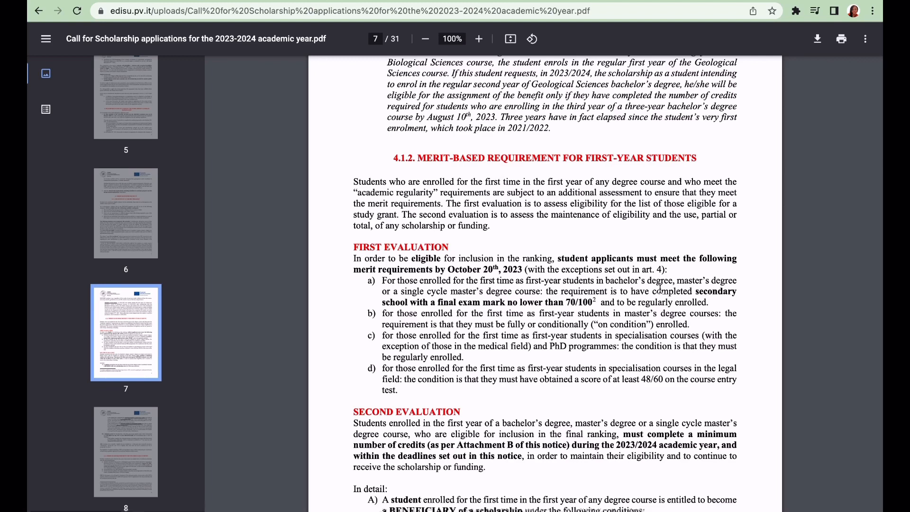
{"action": "mouse_move", "coordinate": [648, 308]}
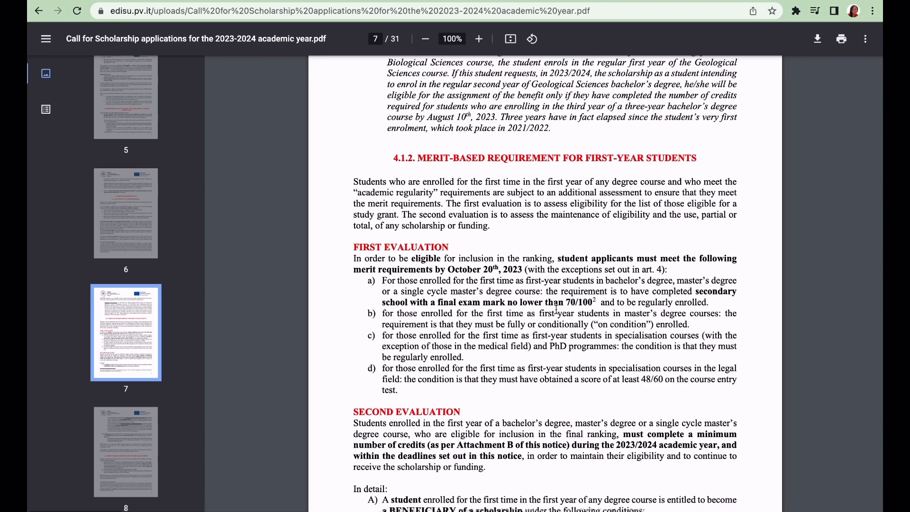
{"action": "scroll", "scroll_direction": "down", "scroll_amount": 3}
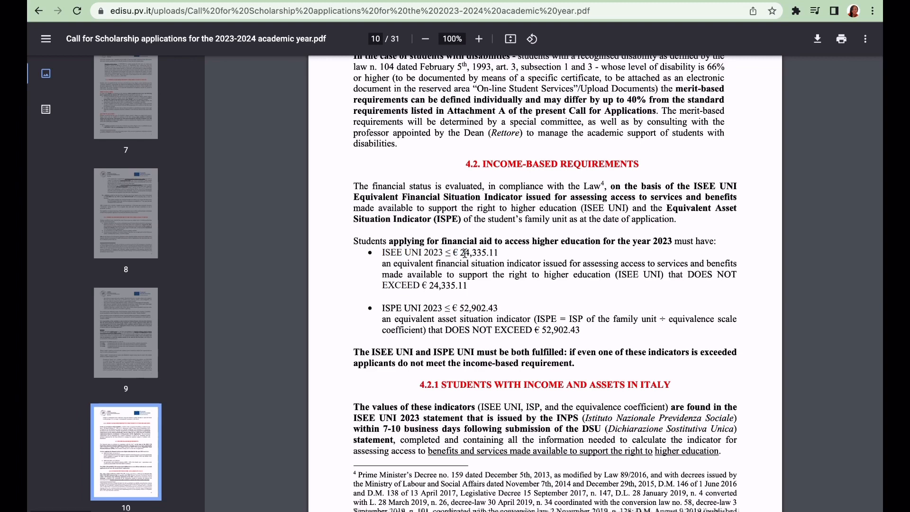
{"action": "left_click_drag", "start_coordinate": [452, 253], "coordinate": [499, 253]}
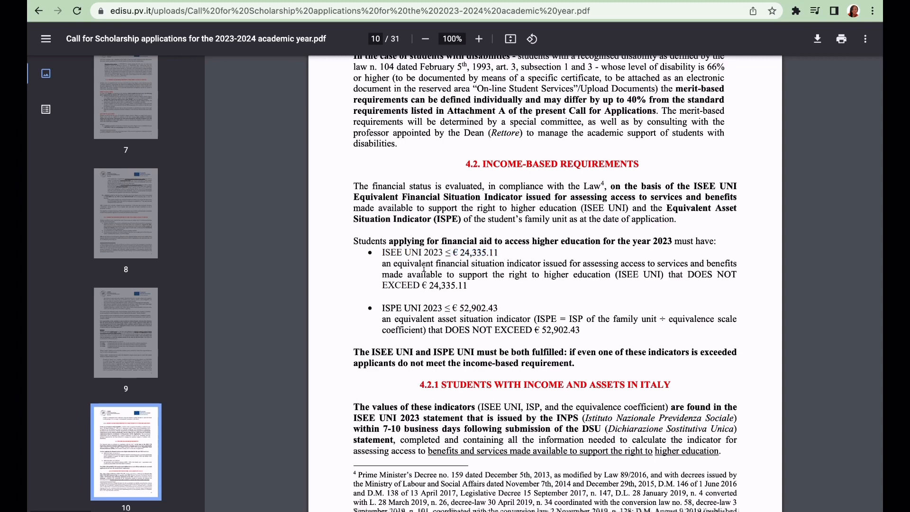
{"action": "mouse_move", "coordinate": [414, 340]}
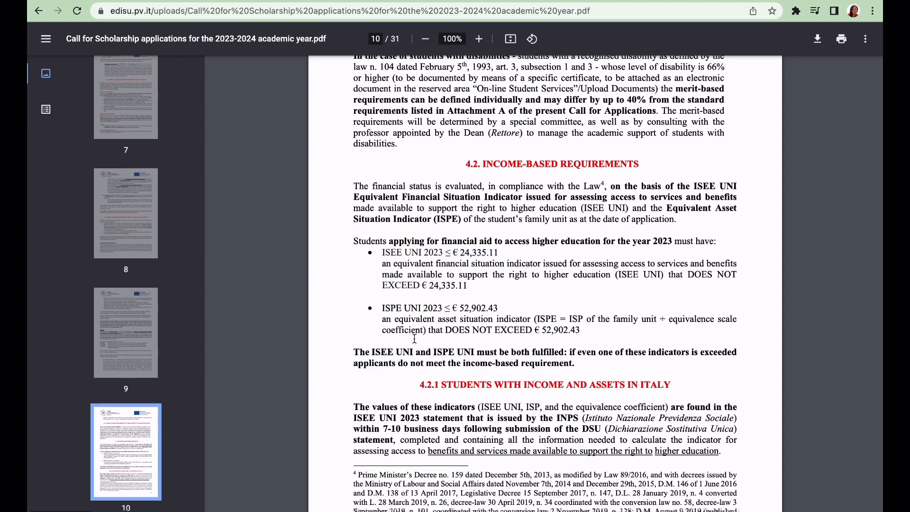
{"action": "mouse_move", "coordinate": [461, 333]}
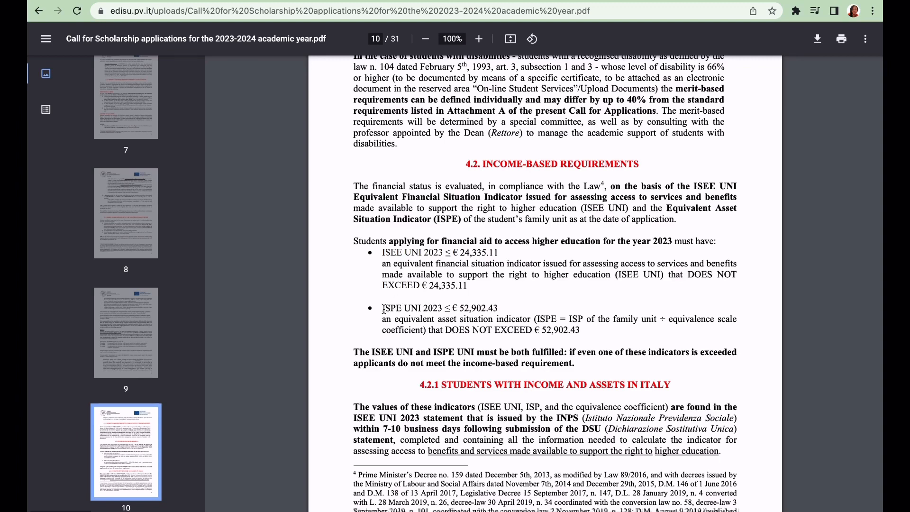
{"action": "left_click_drag", "start_coordinate": [382, 307], "coordinate": [498, 307]}
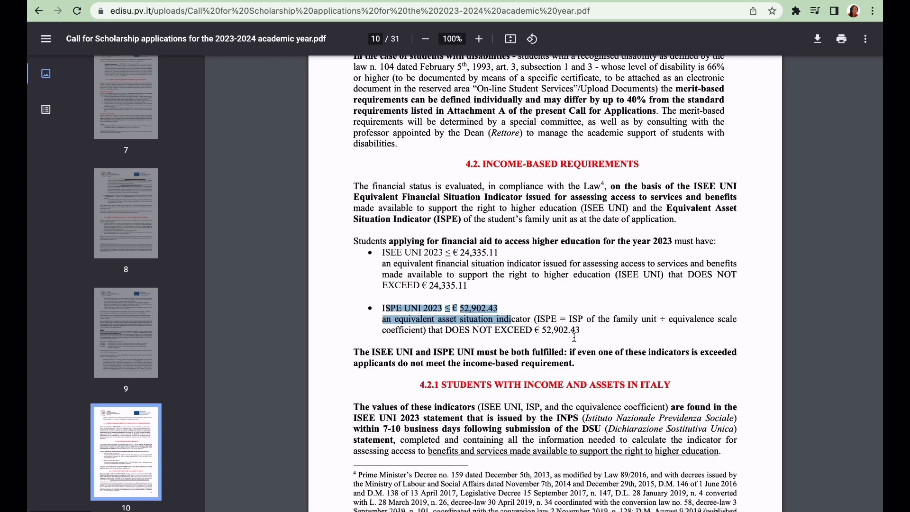
{"action": "left_click", "coordinate": [608, 344]}
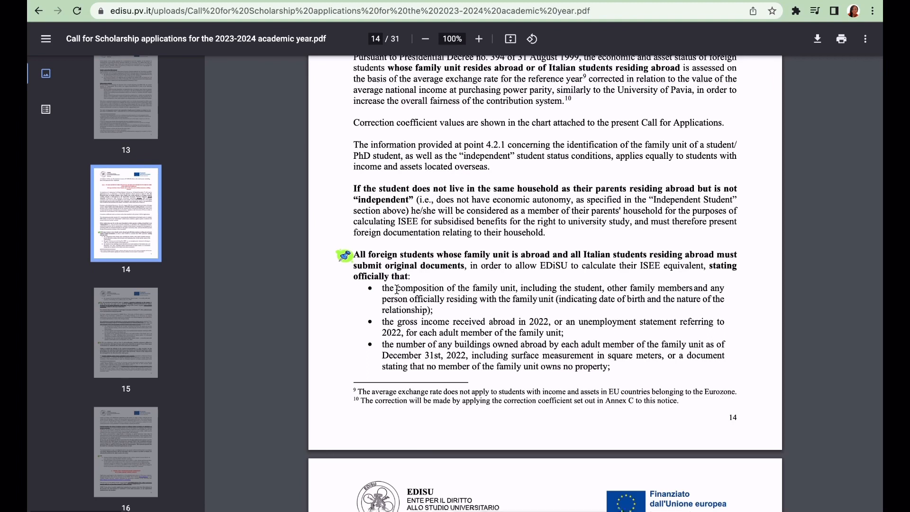
{"action": "mouse_move", "coordinate": [422, 289]}
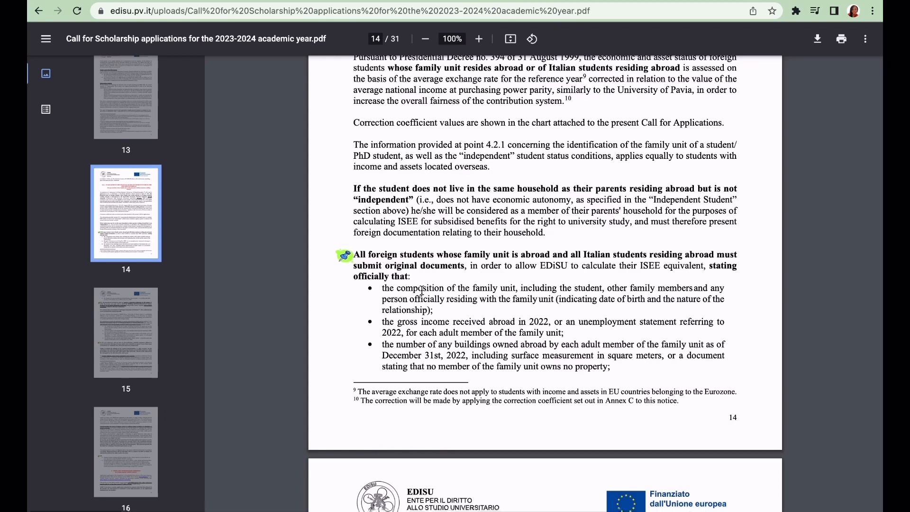
{"action": "mouse_move", "coordinate": [383, 325]}
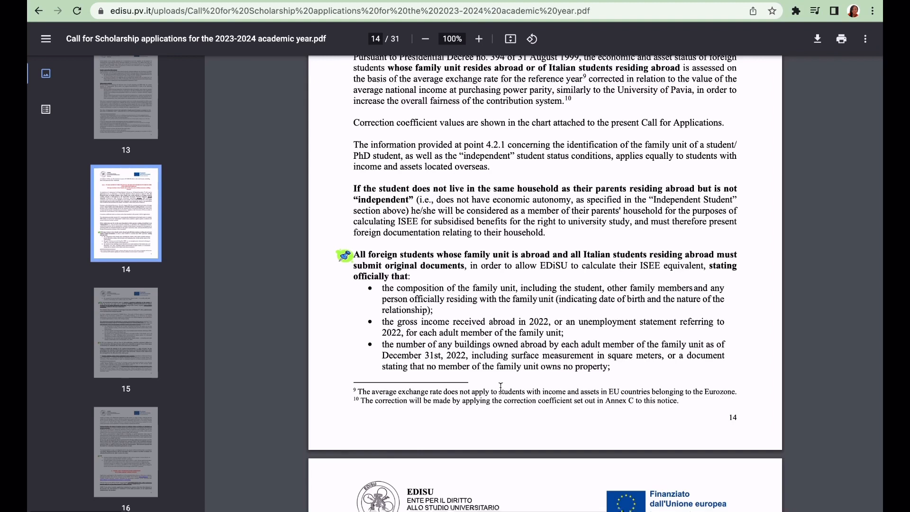
{"action": "mouse_move", "coordinate": [417, 348]}
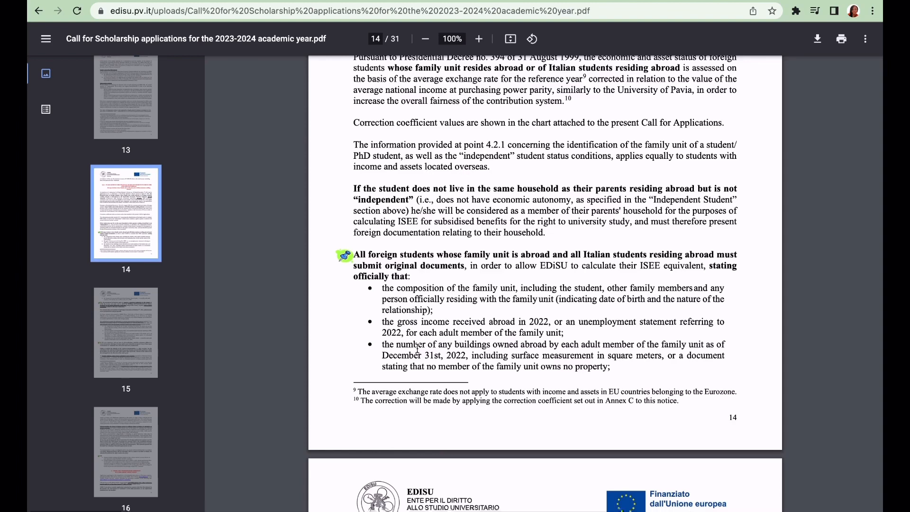
- Scroll to the list of issued, legalised and translated foreign income documents
{"action": "scroll", "scroll_direction": "down", "scroll_amount": 3}
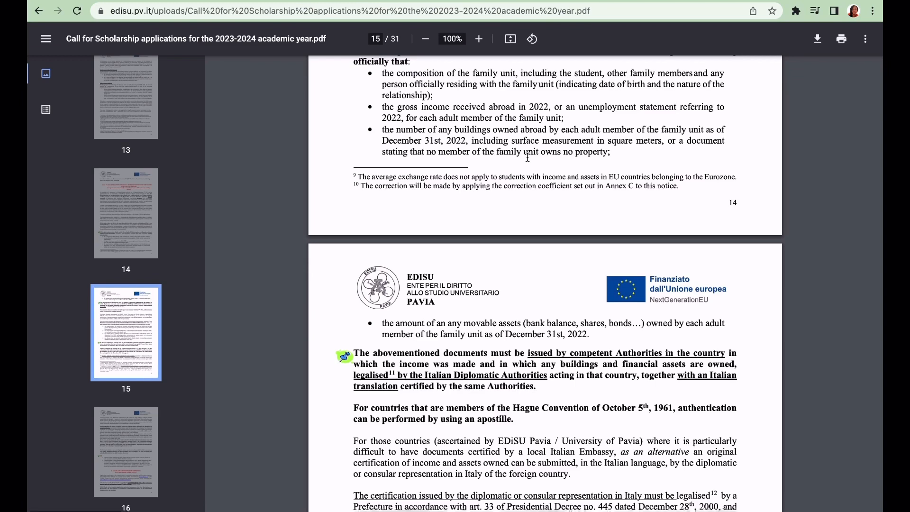
- Scroll down page 15 to the Hague Convention paragraph and the self-certification ban
{"action": "scroll", "scroll_direction": "down", "scroll_amount": 3}
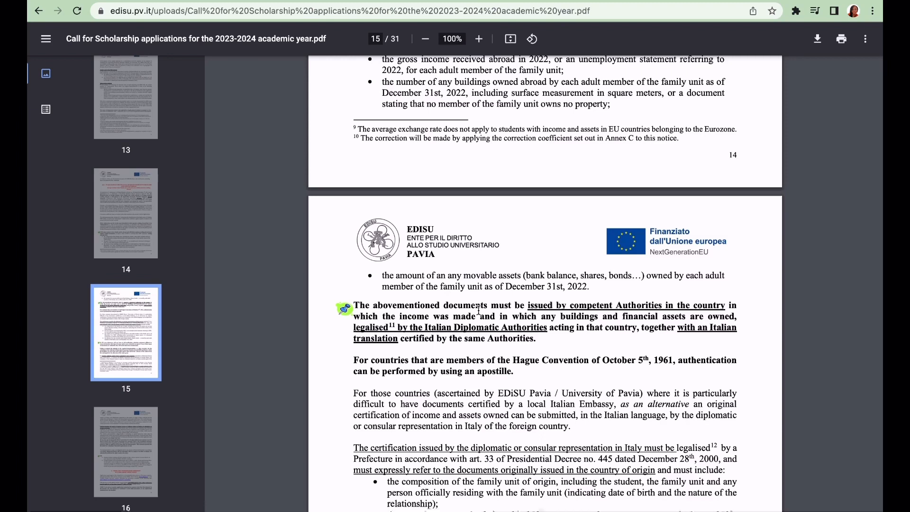
{"action": "mouse_move", "coordinate": [591, 306]}
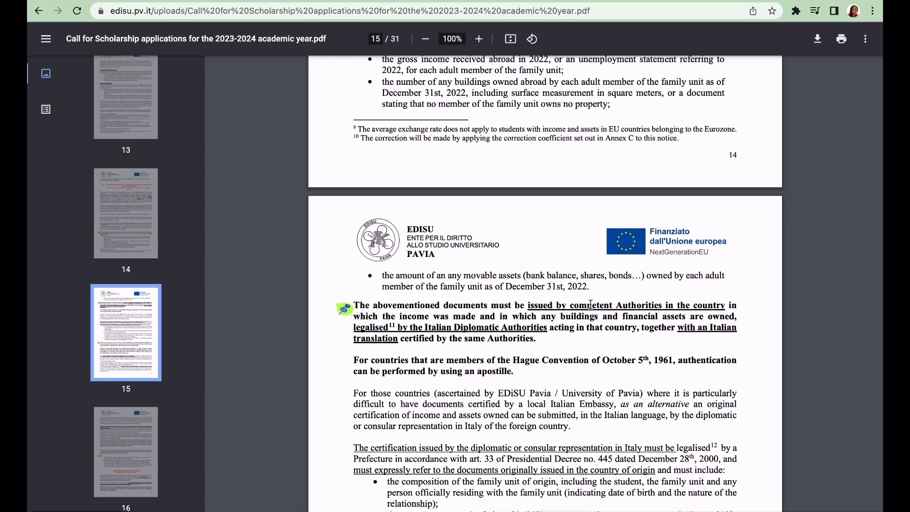
{"action": "mouse_move", "coordinate": [721, 317]}
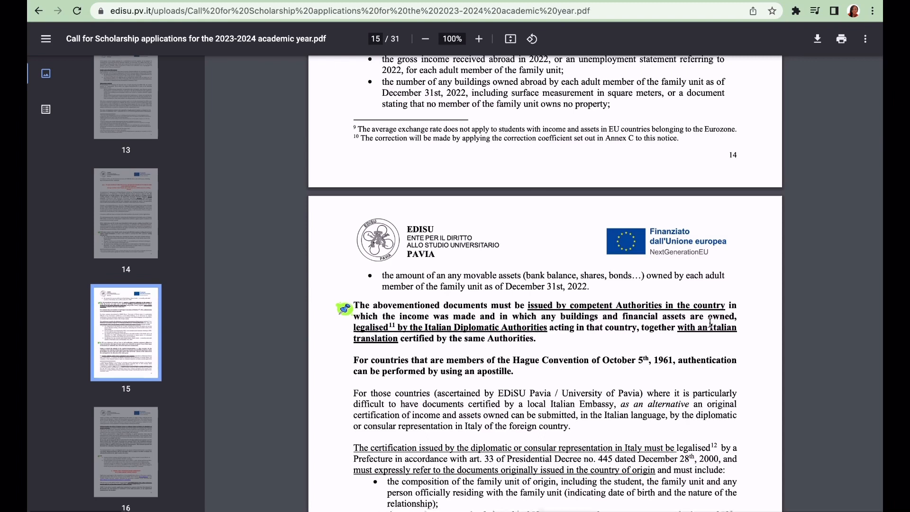
{"action": "mouse_move", "coordinate": [484, 341]}
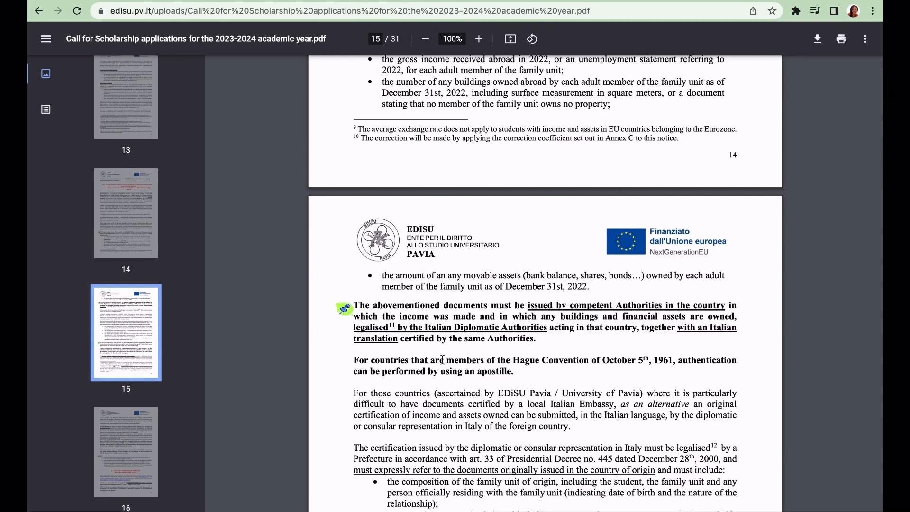
{"action": "scroll", "scroll_direction": "down", "scroll_amount": 3}
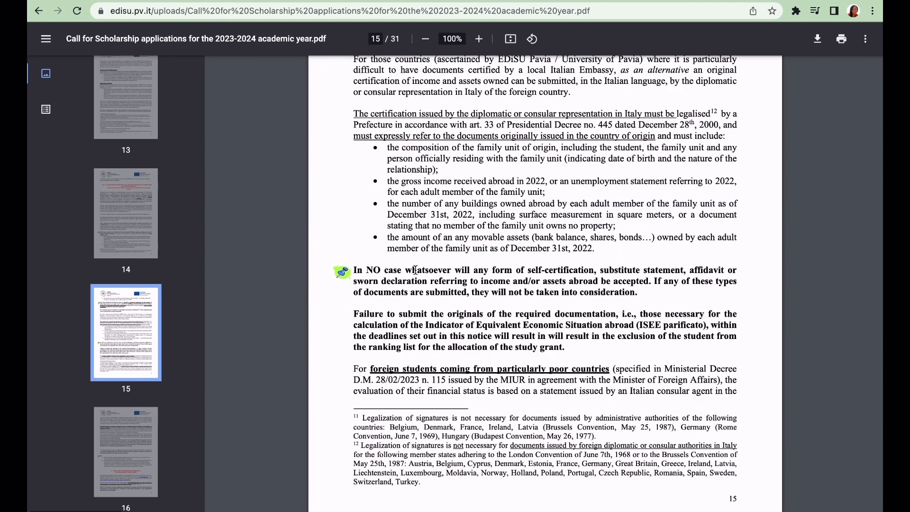
{"action": "mouse_move", "coordinate": [470, 272]}
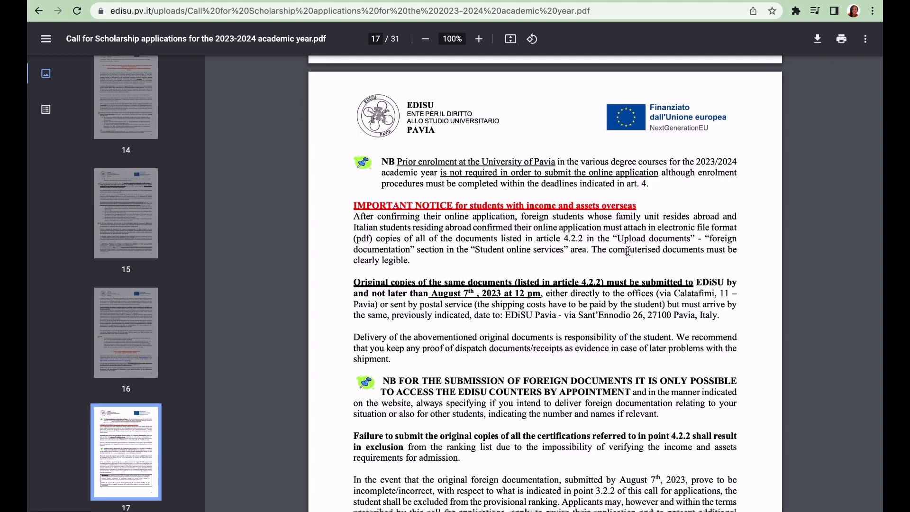
{"action": "mouse_move", "coordinate": [637, 247]}
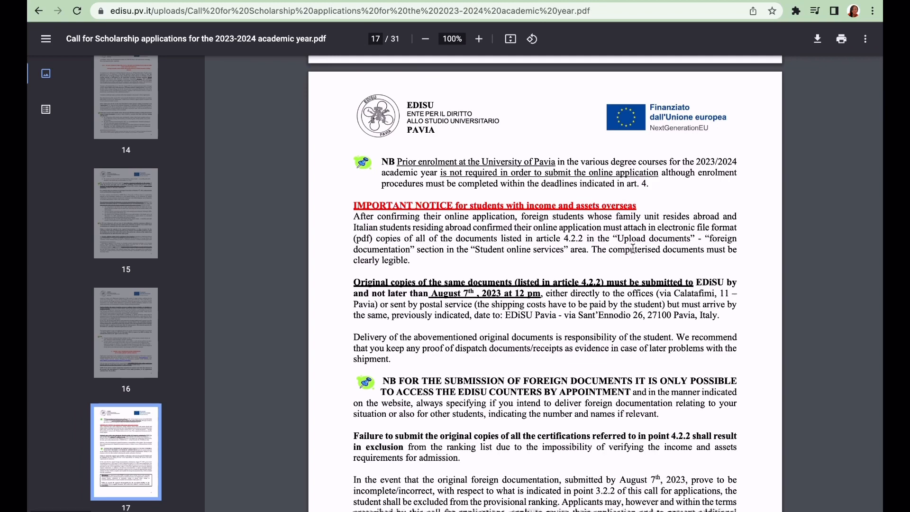
{"action": "mouse_move", "coordinate": [570, 301]}
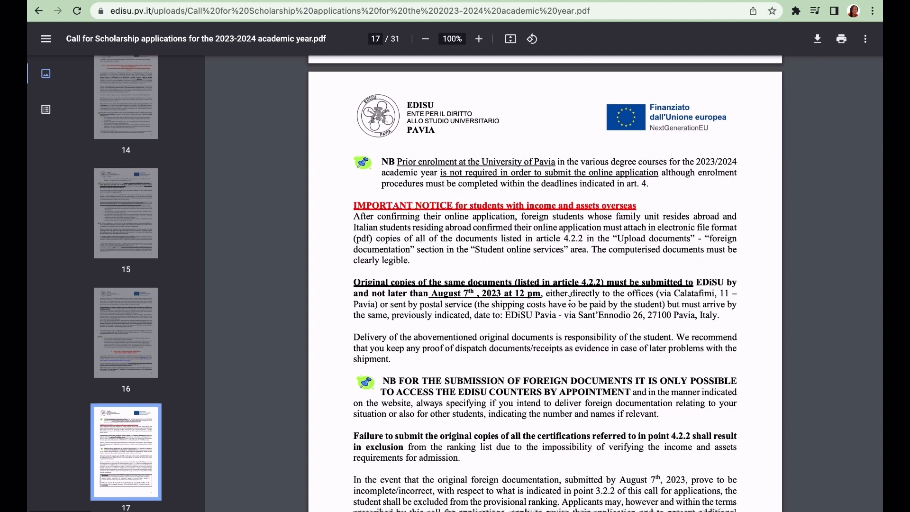
{"action": "mouse_move", "coordinate": [413, 292]}
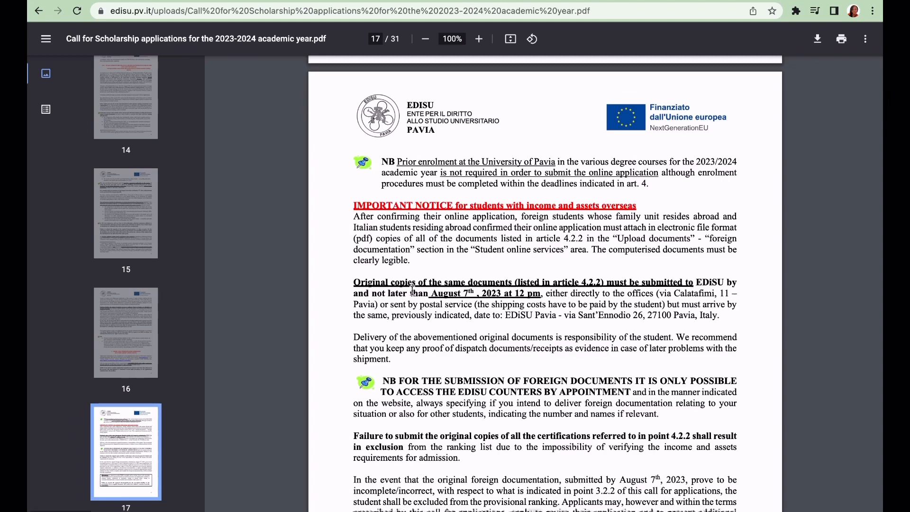
{"action": "mouse_move", "coordinate": [668, 292]}
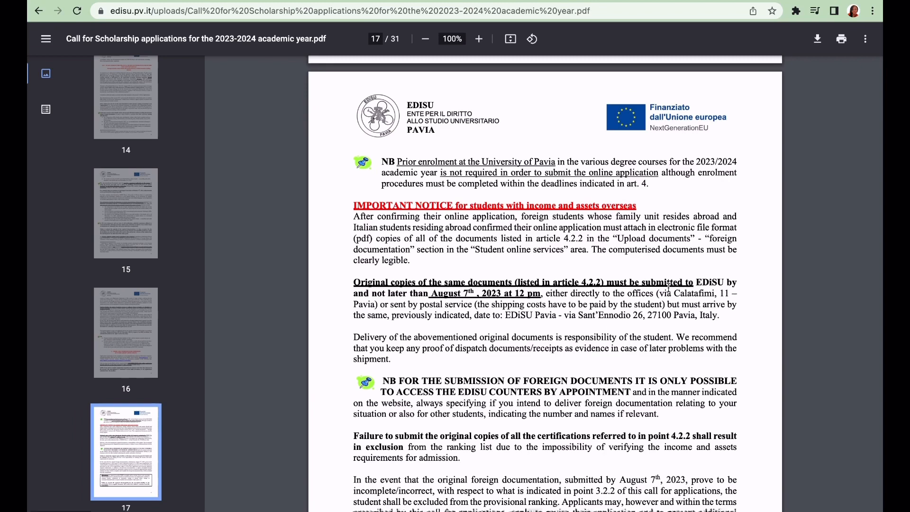
{"action": "mouse_move", "coordinate": [565, 317]}
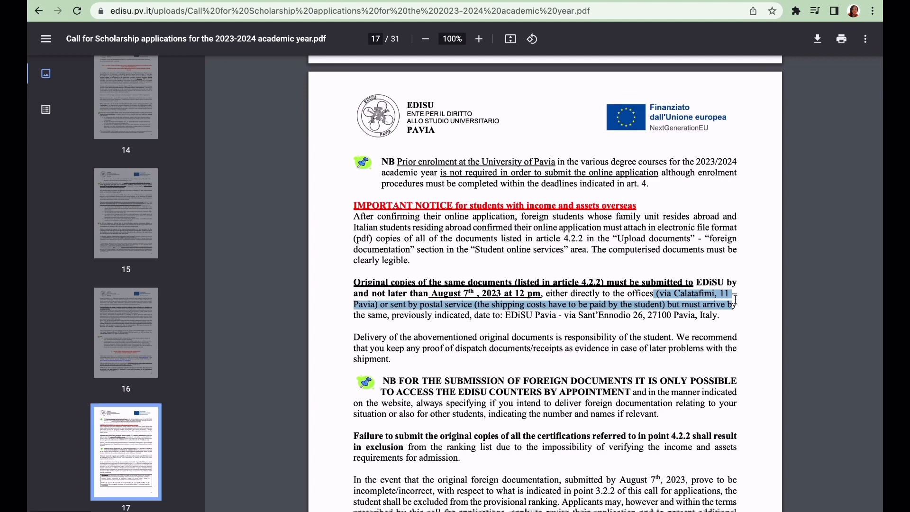
{"action": "mouse_move", "coordinate": [625, 324]}
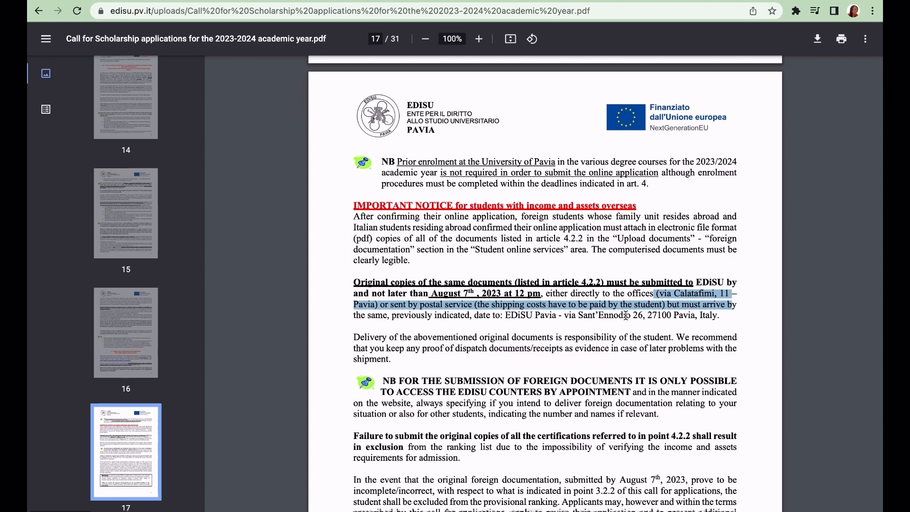
- Scroll past the overseas-income notice to section 6 on scholarship value and income tiers
{"action": "scroll", "scroll_direction": "down", "scroll_amount": 3}
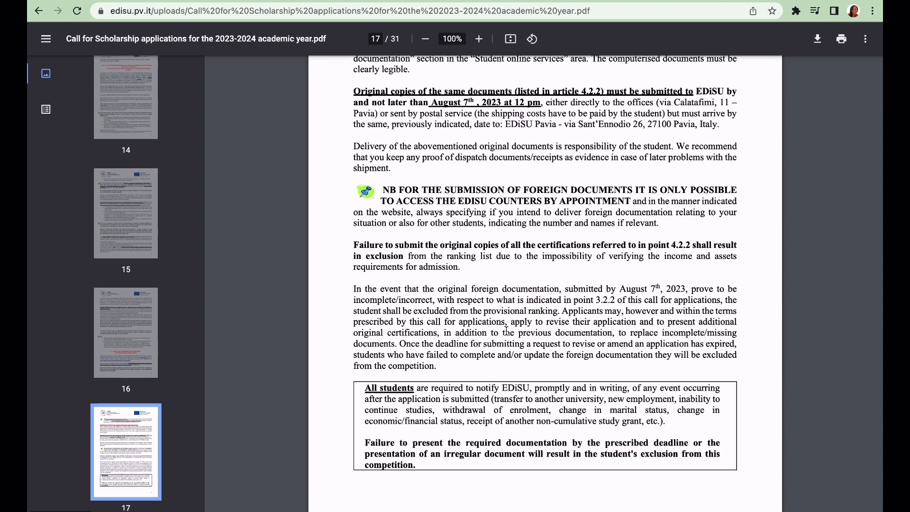
{"action": "scroll", "scroll_direction": "down", "scroll_amount": 3}
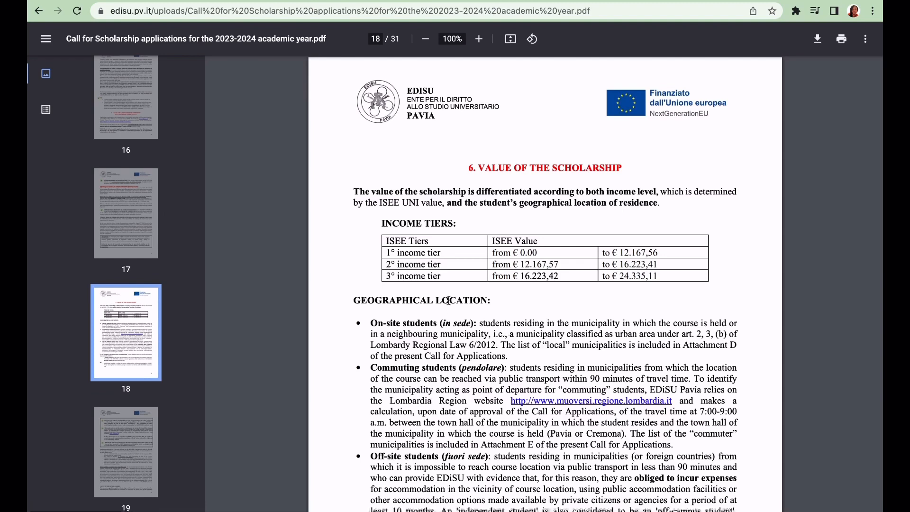
{"action": "mouse_move", "coordinate": [386, 253]}
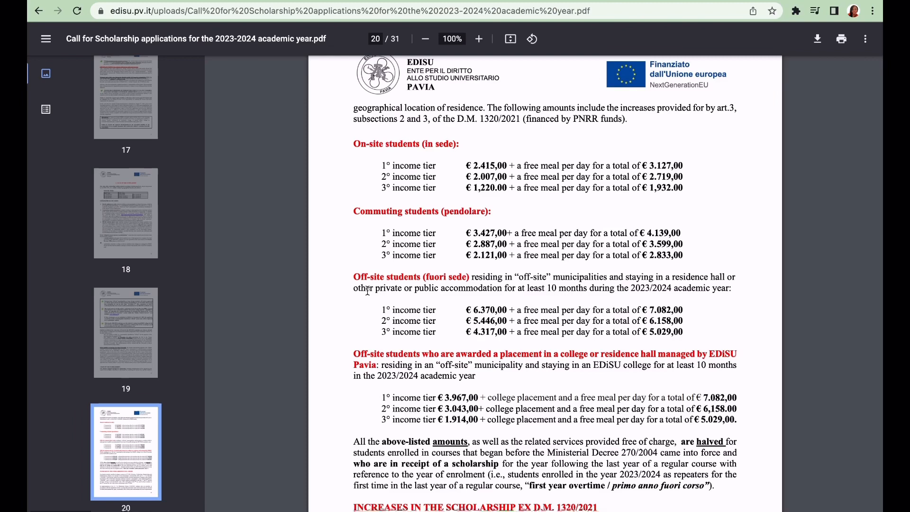
{"action": "scroll", "scroll_direction": "down", "scroll_amount": 3}
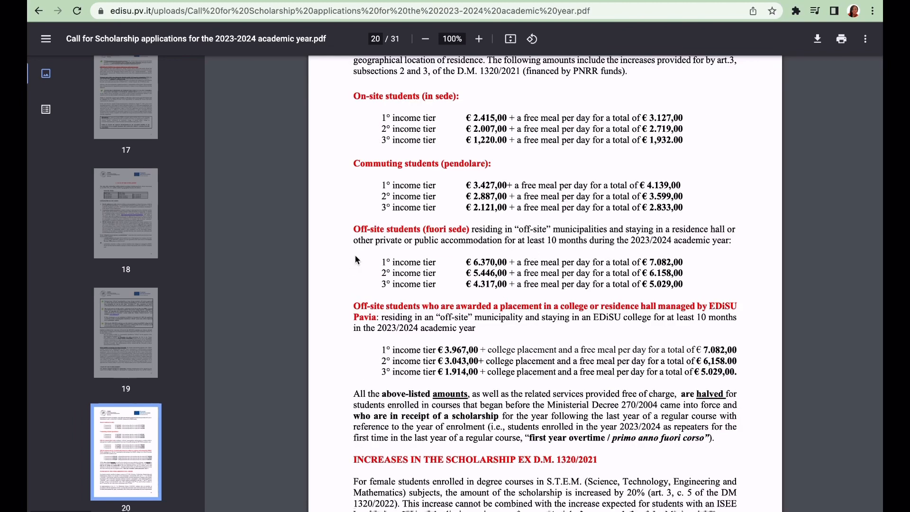
{"action": "left_click_drag", "start_coordinate": [376, 240], "coordinate": [631, 274]}
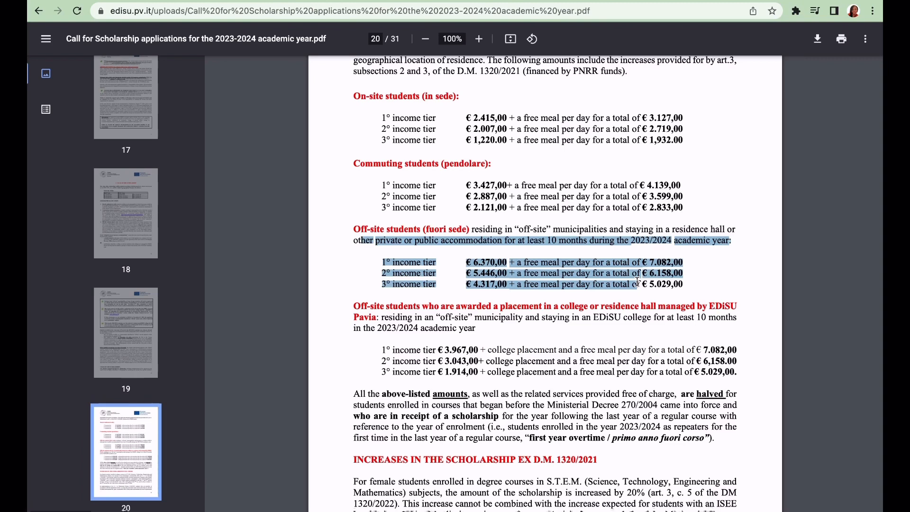
{"action": "left_click", "coordinate": [626, 340]}
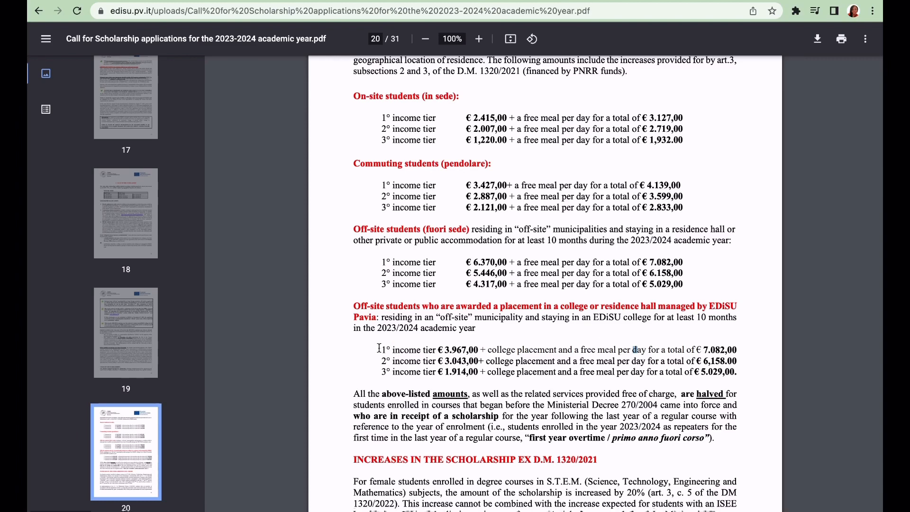
{"action": "left_click_drag", "start_coordinate": [382, 350], "coordinate": [479, 350]}
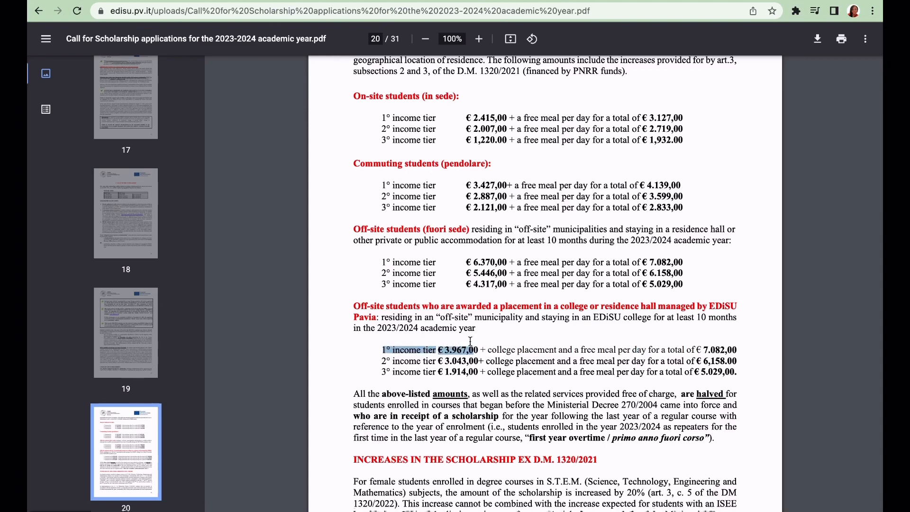
{"action": "mouse_move", "coordinate": [462, 331]}
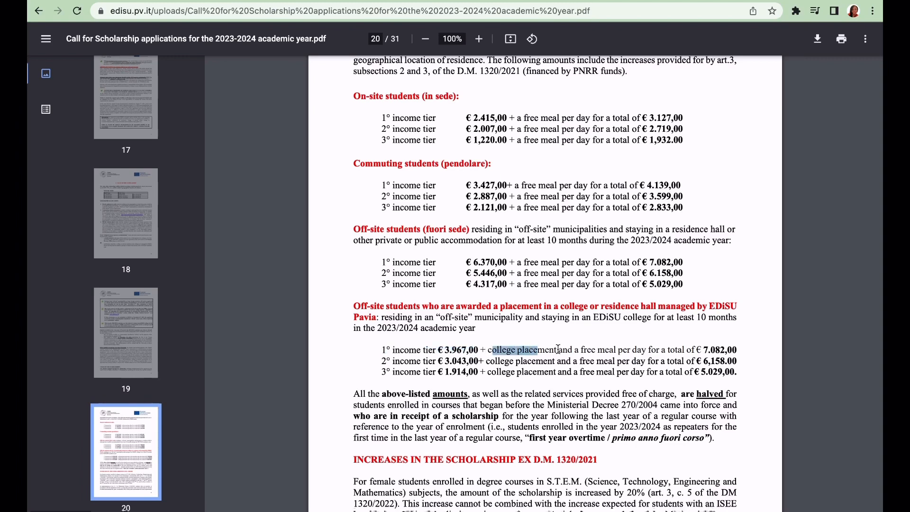
{"action": "left_click_drag", "start_coordinate": [490, 350], "coordinate": [609, 350]}
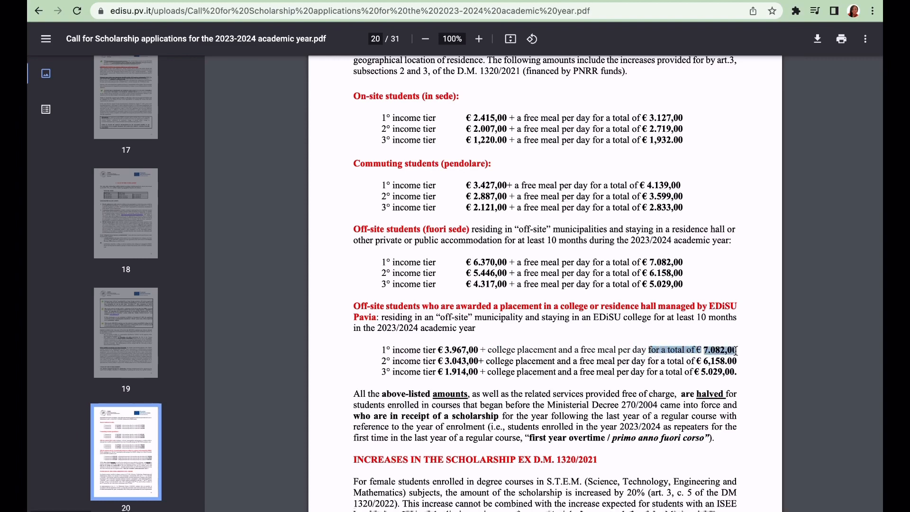
{"action": "mouse_move", "coordinate": [682, 336]}
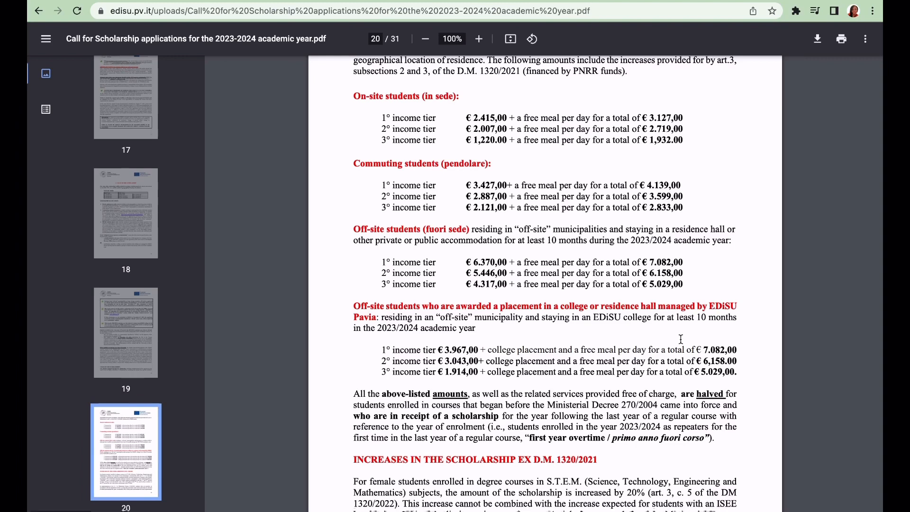
{"action": "mouse_move", "coordinate": [474, 260]}
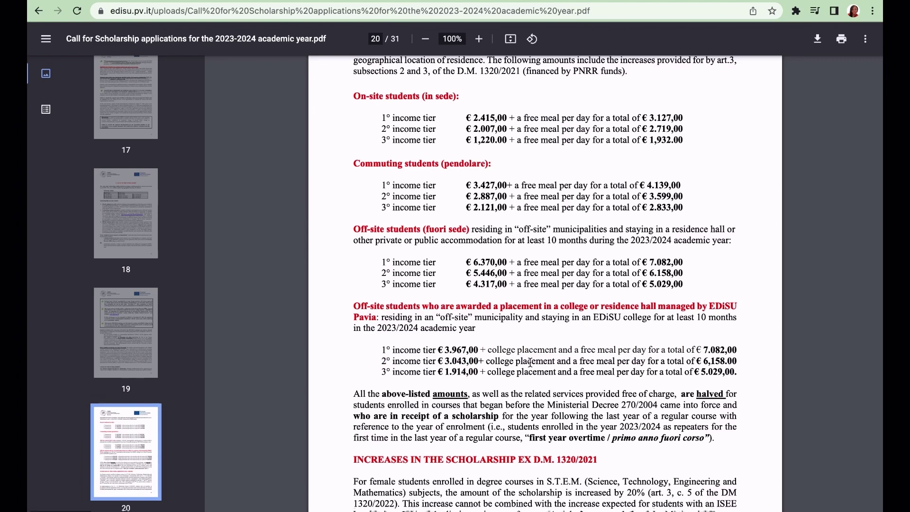
{"action": "mouse_move", "coordinate": [692, 361]}
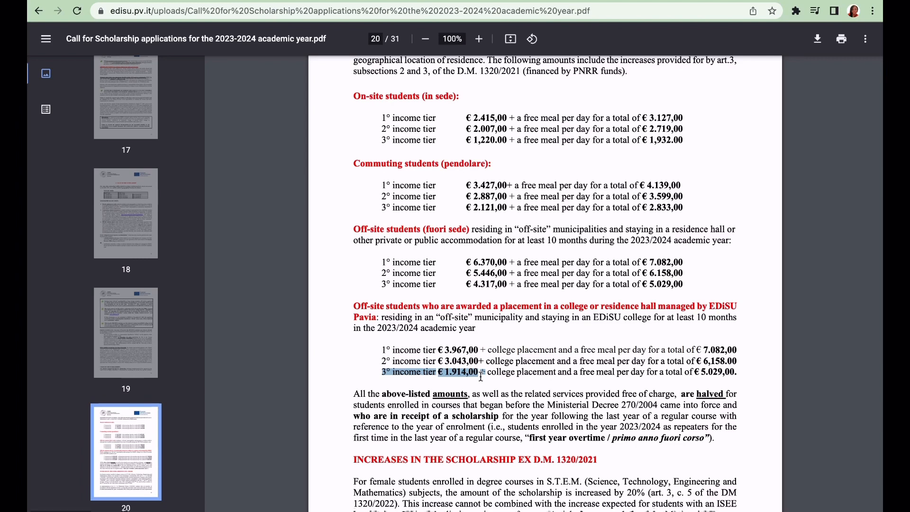
{"action": "mouse_move", "coordinate": [580, 398]}
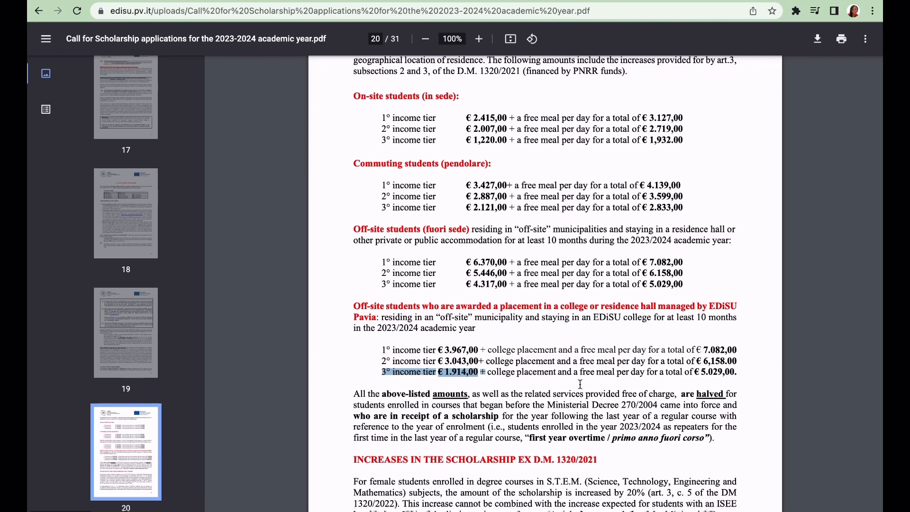
{"action": "left_click", "coordinate": [547, 378]}
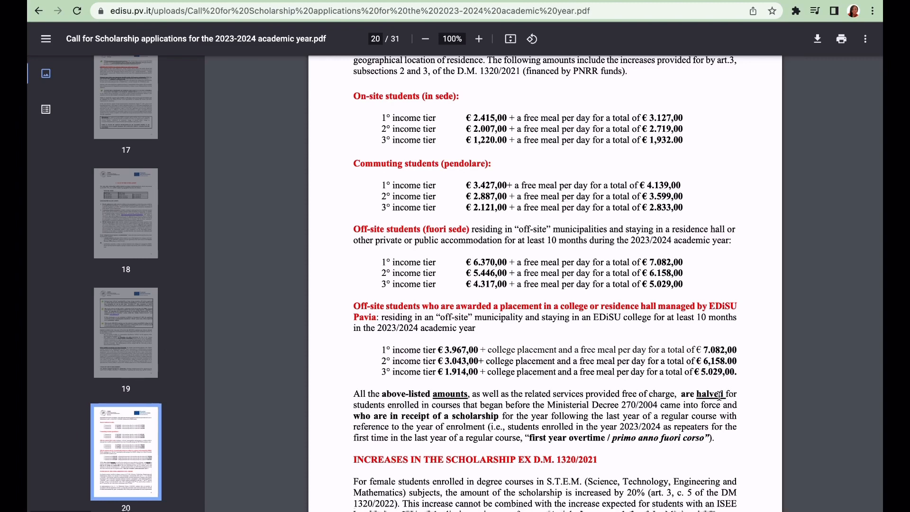
- Scroll to page 24, section 9 on provisional rankings due October 3rd, 2023
{"action": "scroll", "scroll_direction": "down", "scroll_amount": 3}
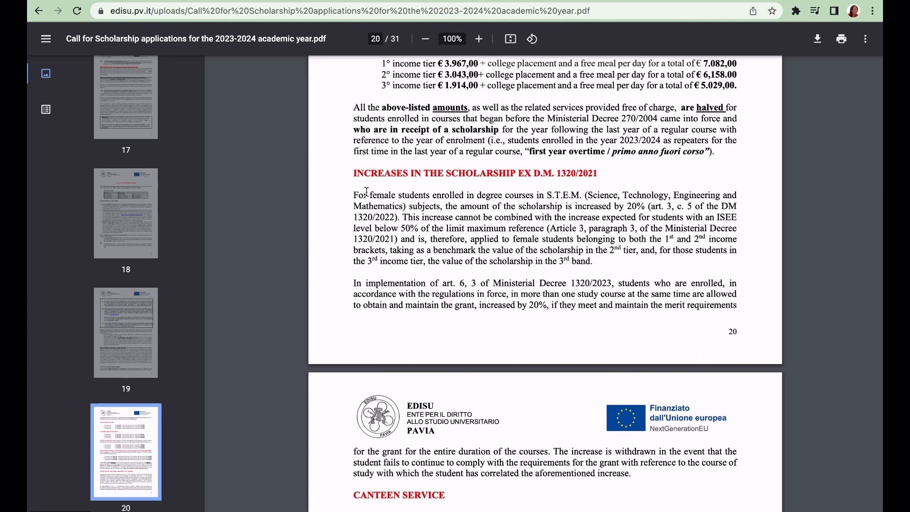
{"action": "mouse_move", "coordinate": [494, 215]}
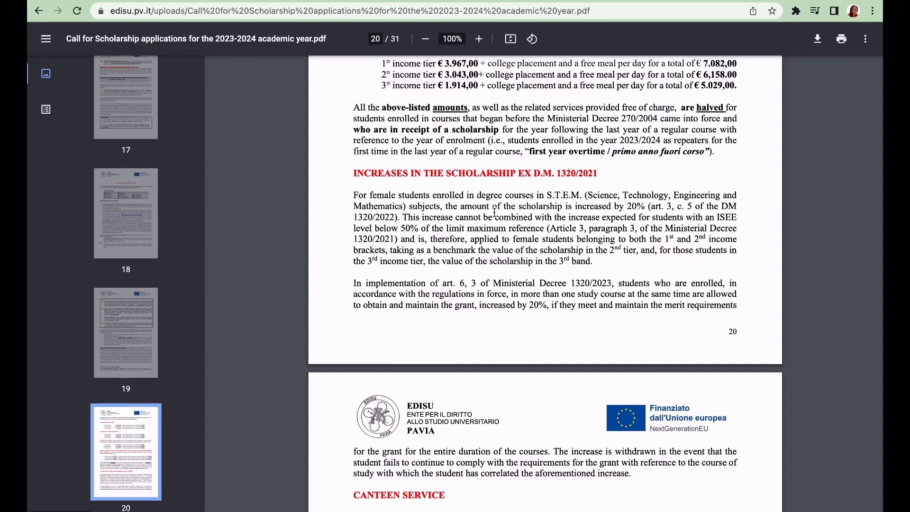
{"action": "scroll", "scroll_direction": "down", "scroll_amount": 3}
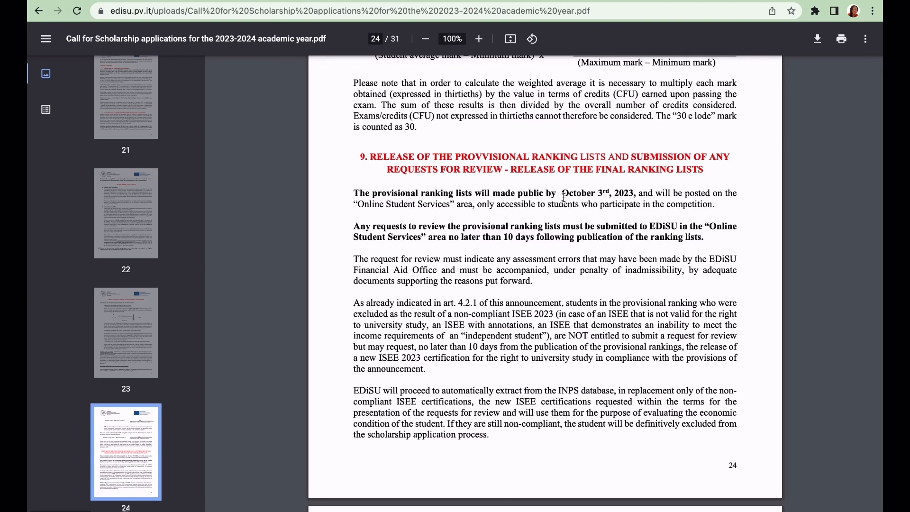
{"action": "mouse_move", "coordinate": [467, 214]}
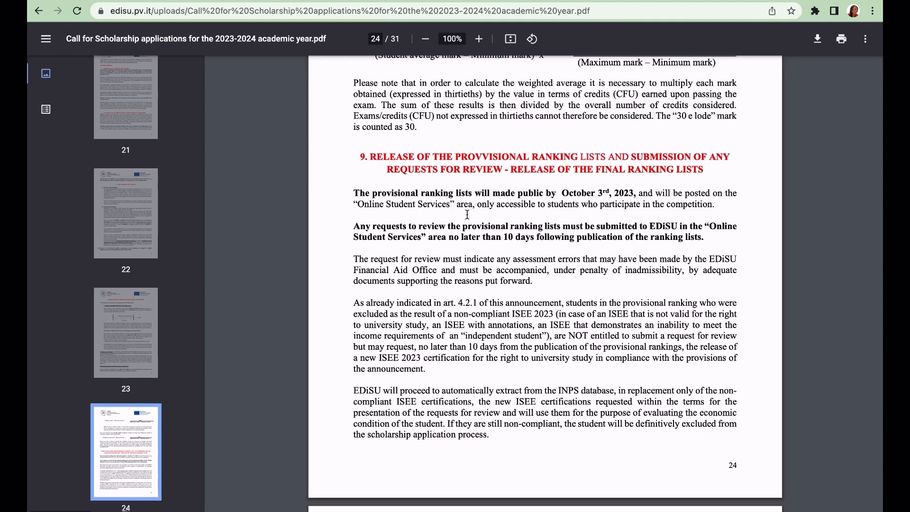
- Scroll to page 26, section a) on first-year instalment payments and grant withdrawal
{"action": "scroll", "scroll_direction": "down", "scroll_amount": 3}
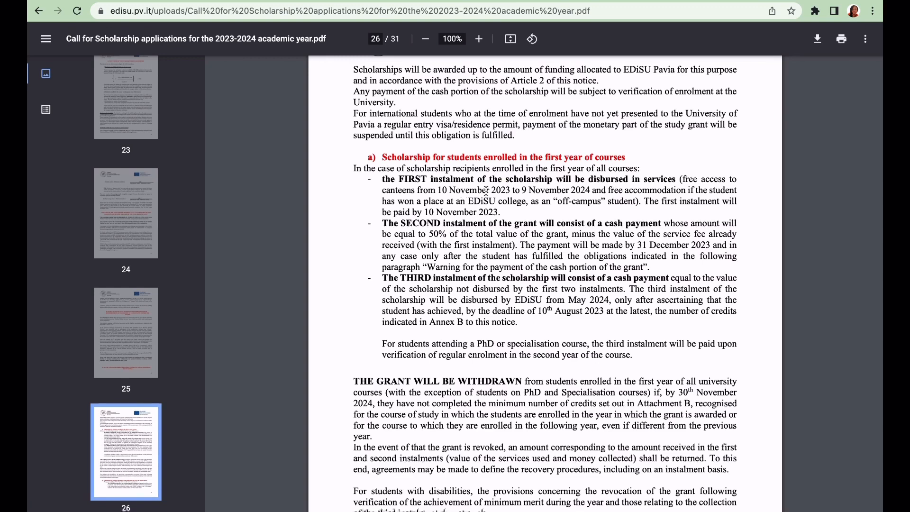
{"action": "mouse_move", "coordinate": [591, 190]}
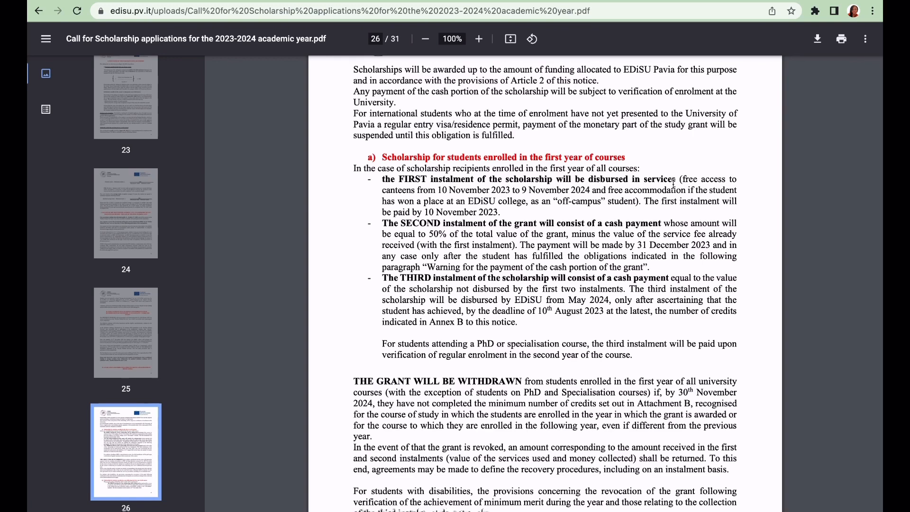
{"action": "mouse_move", "coordinate": [498, 190]}
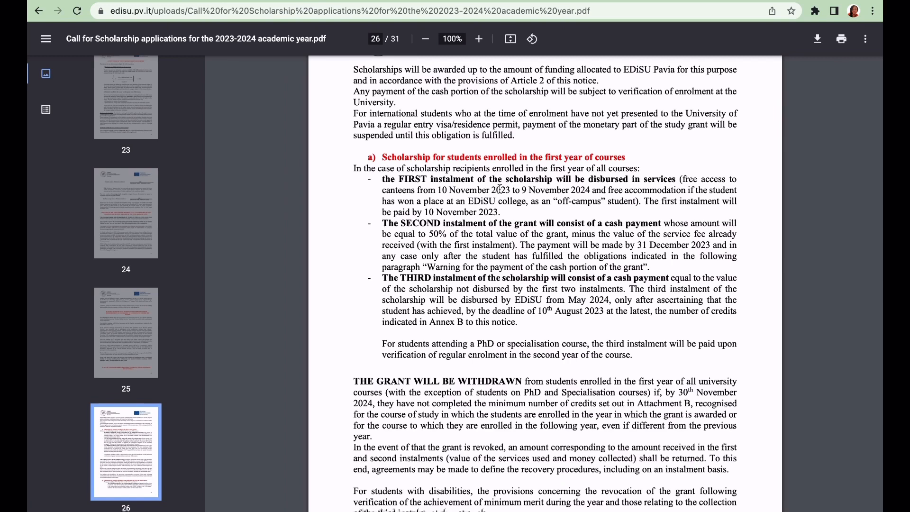
{"action": "mouse_move", "coordinate": [479, 190]}
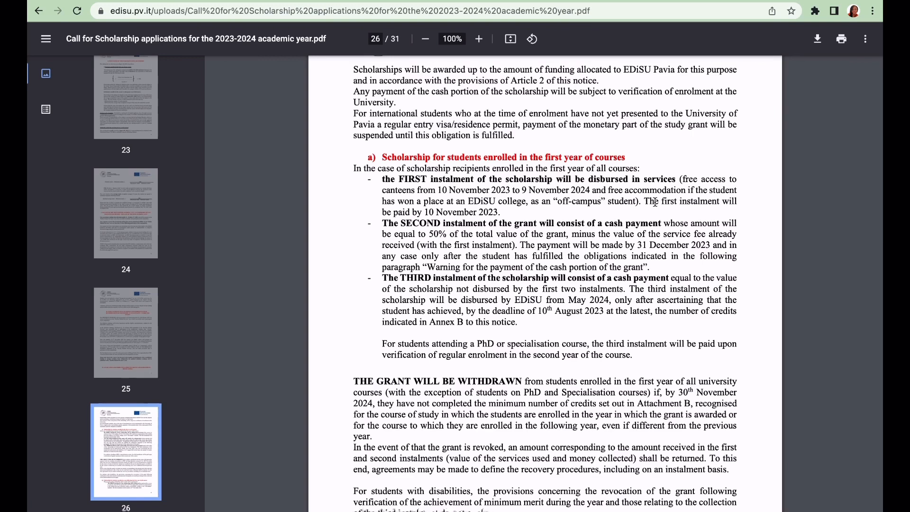
{"action": "mouse_move", "coordinate": [419, 220]}
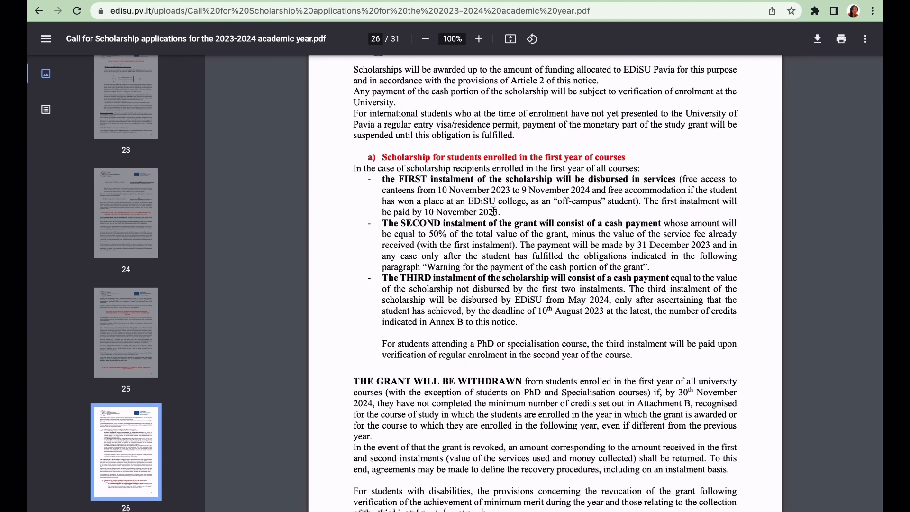
{"action": "mouse_move", "coordinate": [514, 238]}
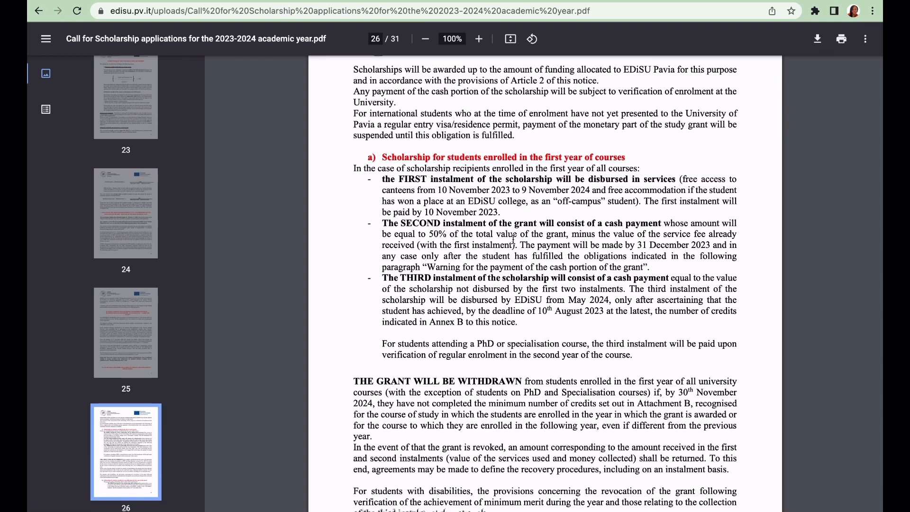
{"action": "mouse_move", "coordinate": [619, 231]}
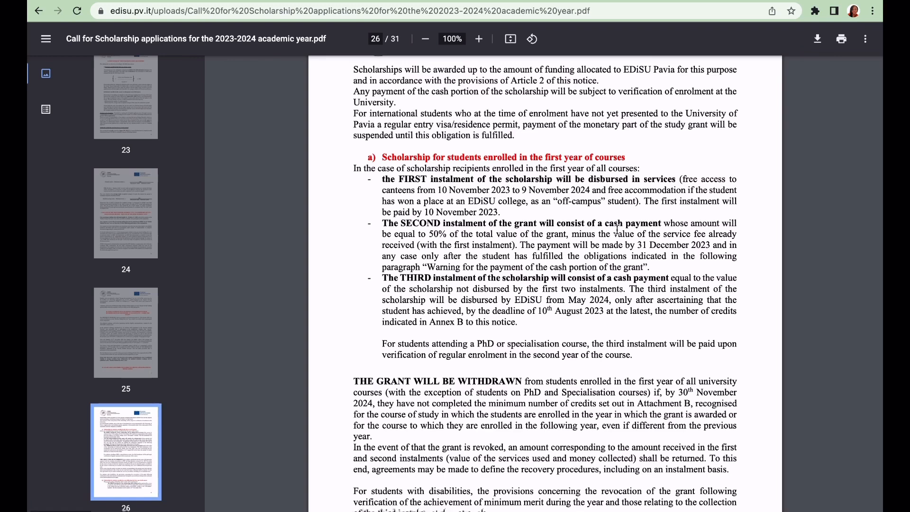
{"action": "mouse_move", "coordinate": [362, 201]}
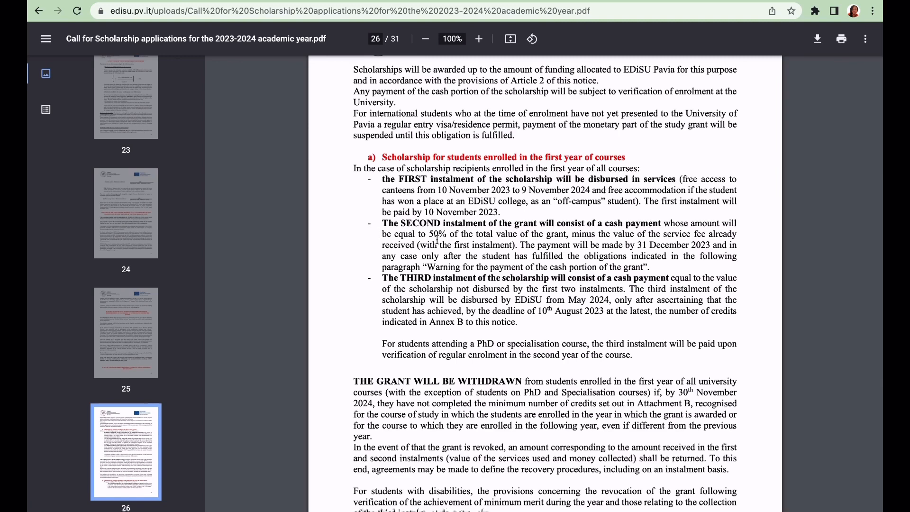
{"action": "mouse_move", "coordinate": [580, 236]}
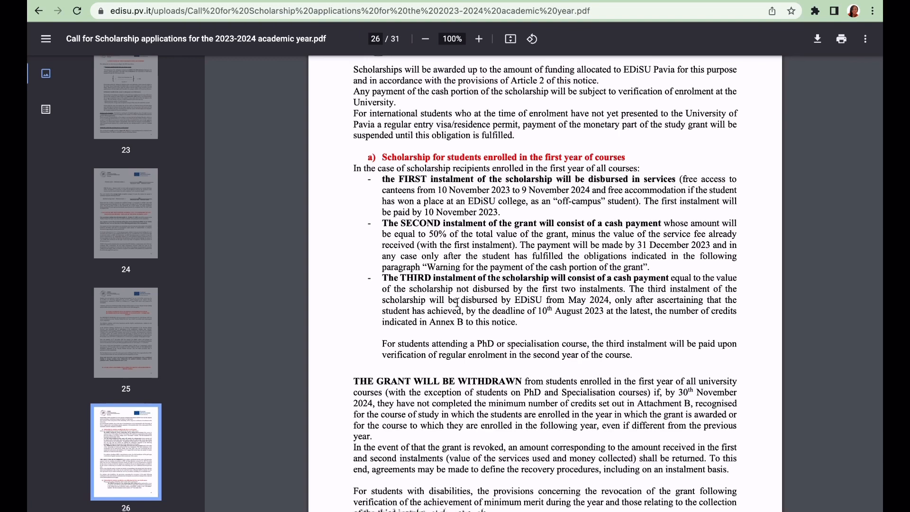
{"action": "mouse_move", "coordinate": [609, 284]}
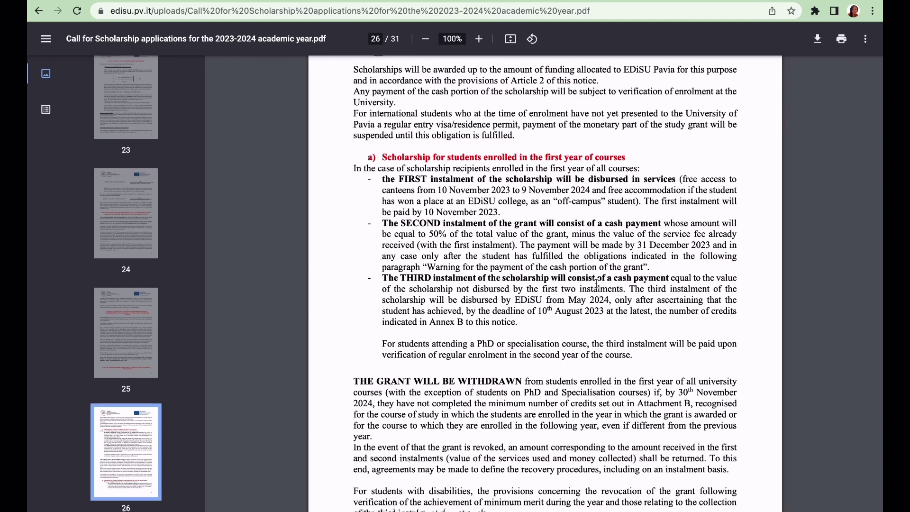
{"action": "mouse_move", "coordinate": [660, 301]}
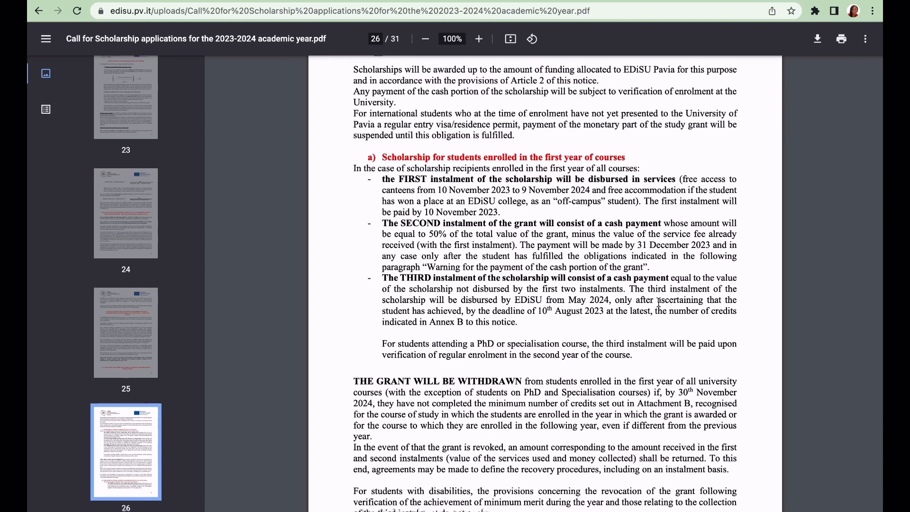
{"action": "mouse_move", "coordinate": [493, 297]}
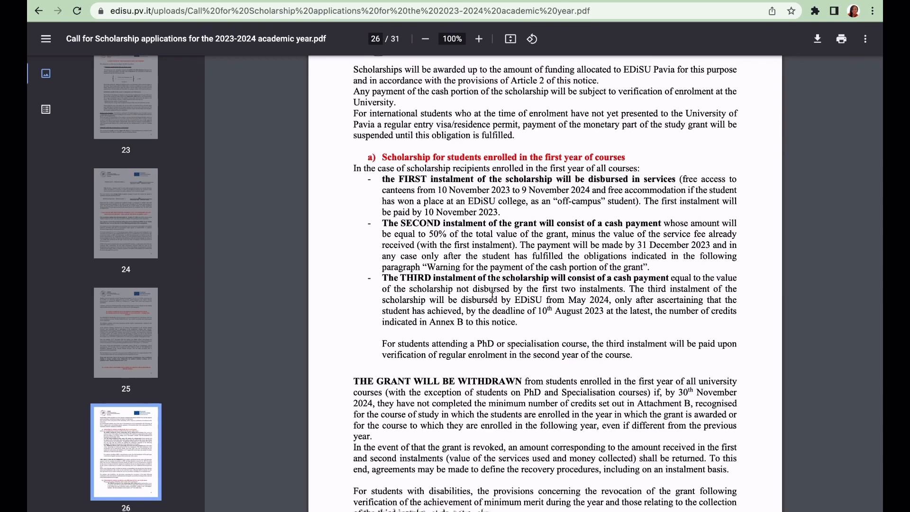
{"action": "mouse_move", "coordinate": [526, 314]}
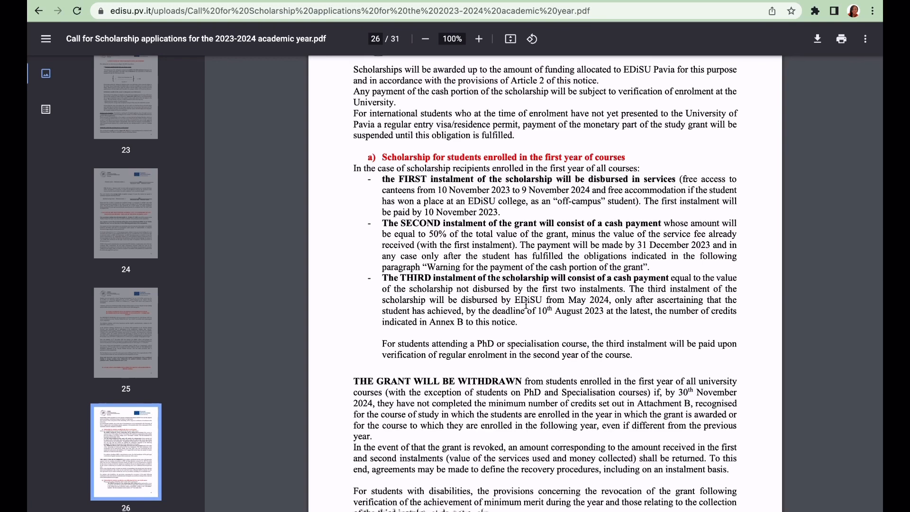